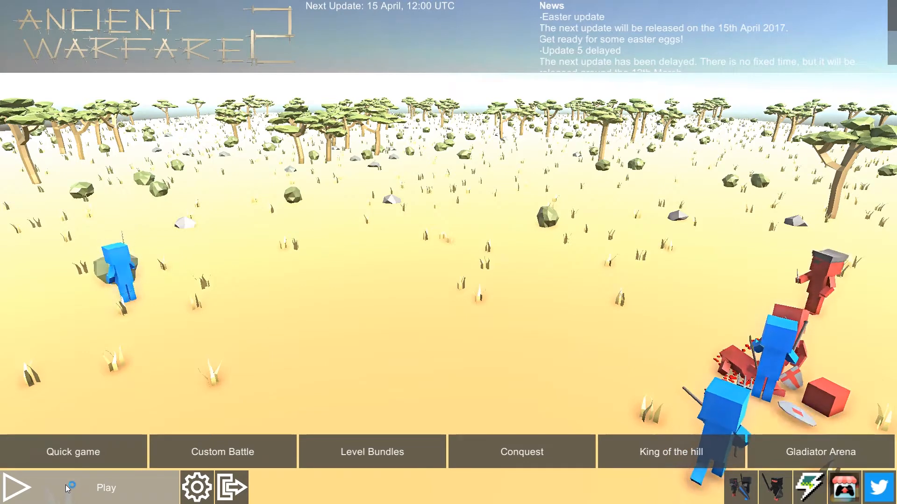
mouse_move(222, 452)
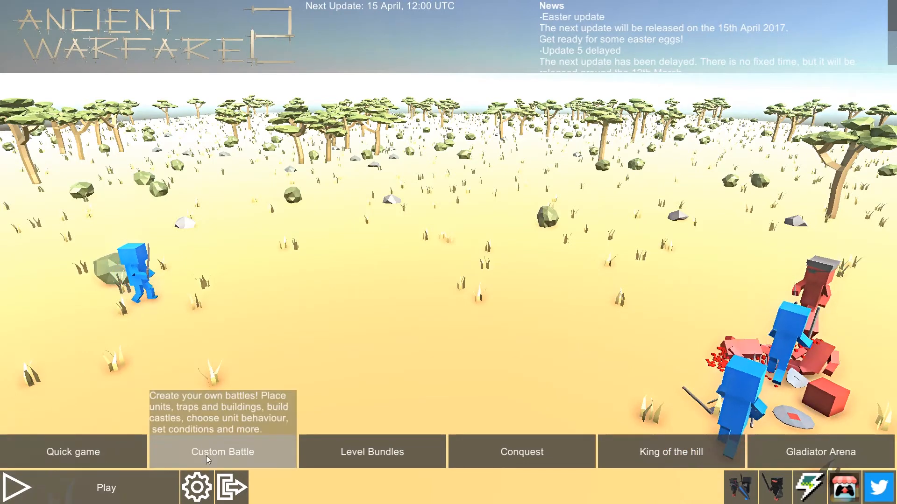
- Choose Custom Battle from the main menu bar
left_click(222, 451)
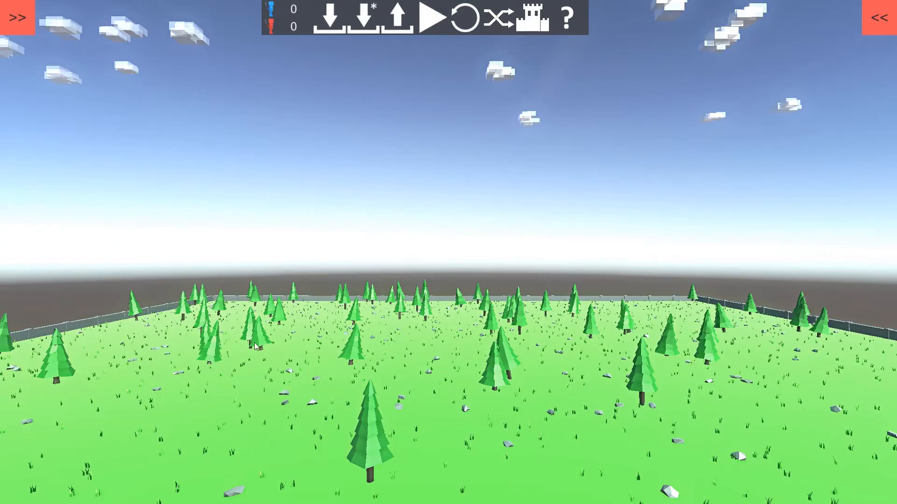
- Set the battle terrain to Ocean in the Settings panel
left_click(17, 17)
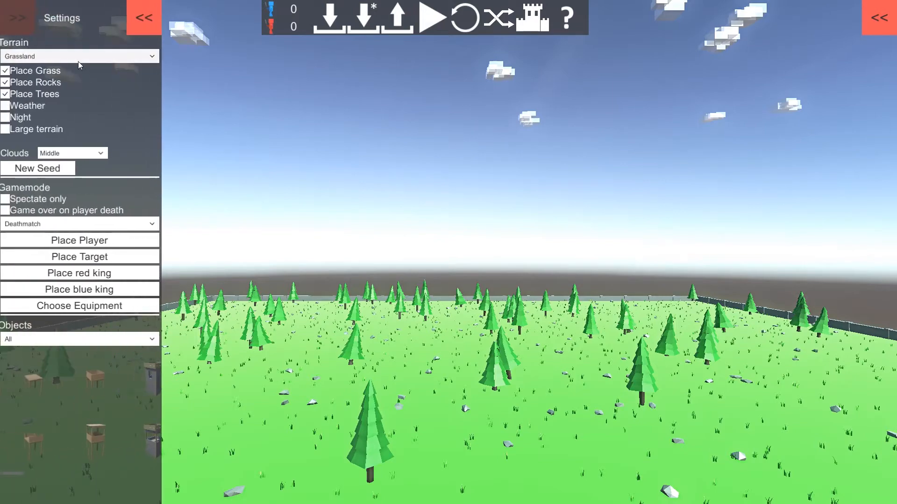
left_click(80, 56)
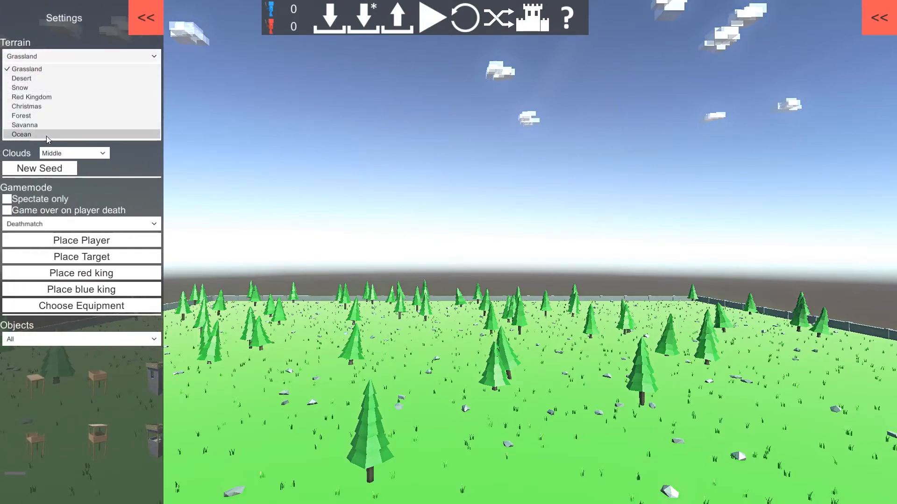
left_click(21, 134)
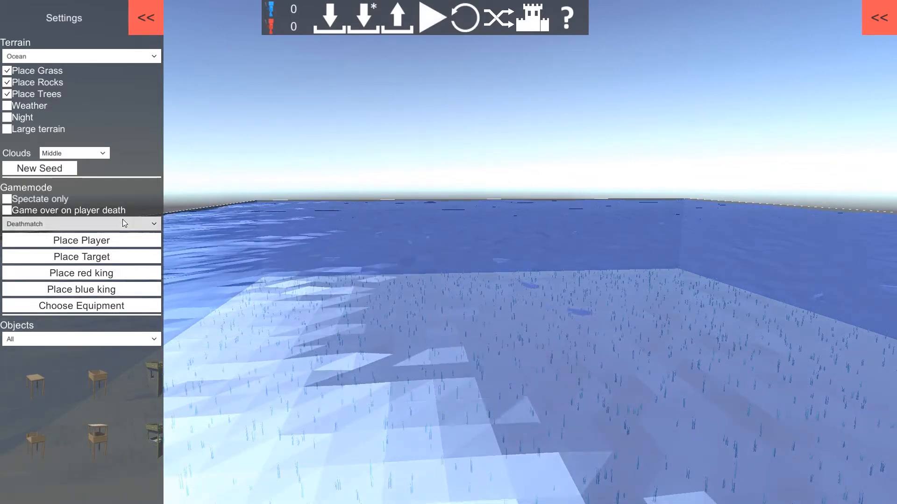
left_click(80, 224)
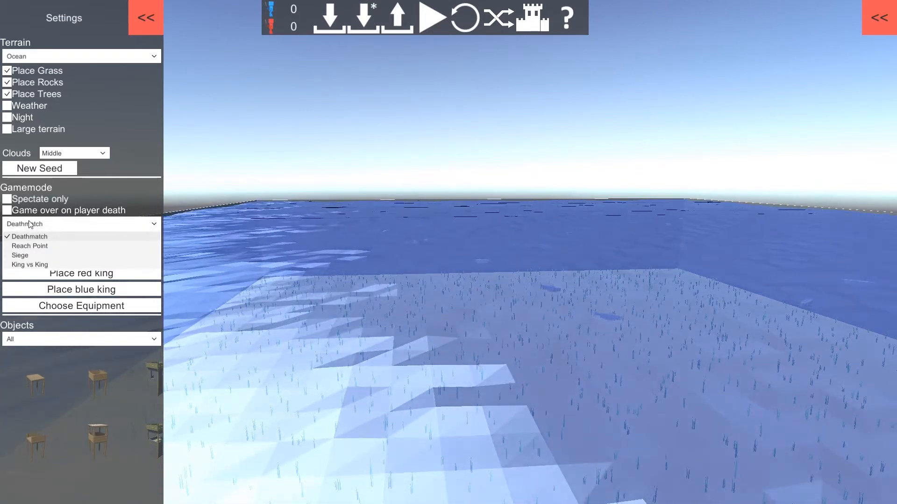
- Keep Deathmatch mode and place the player as a blue unit in the water
left_click(23, 236)
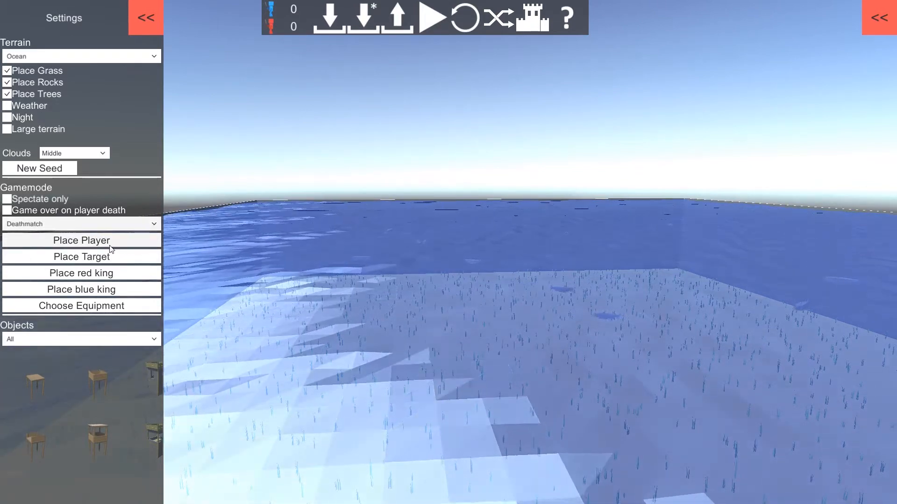
left_click(81, 240)
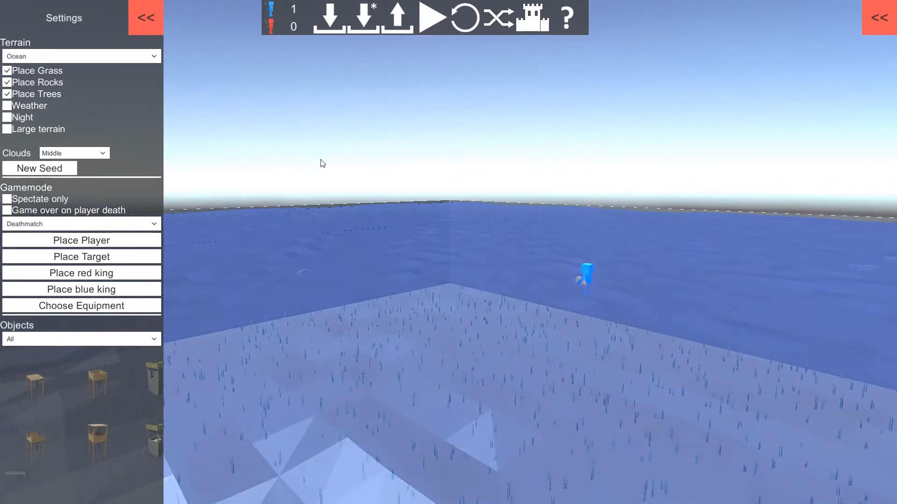
mouse_move(271, 5)
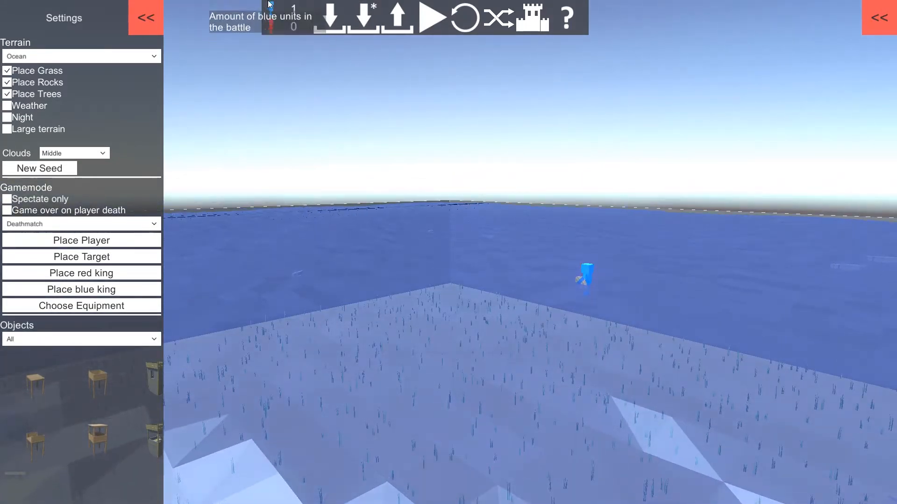
left_click(879, 18)
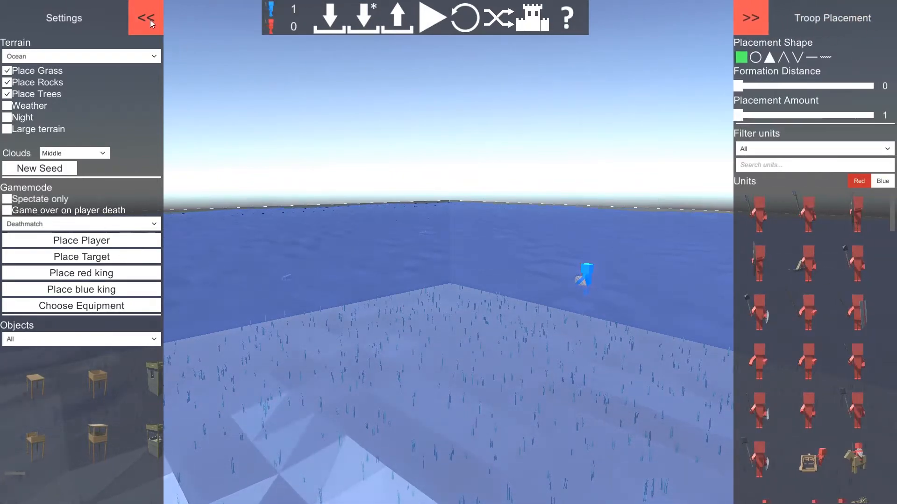
- Collapse Settings and scroll the troop roster down to the Viking ships
left_click(145, 18)
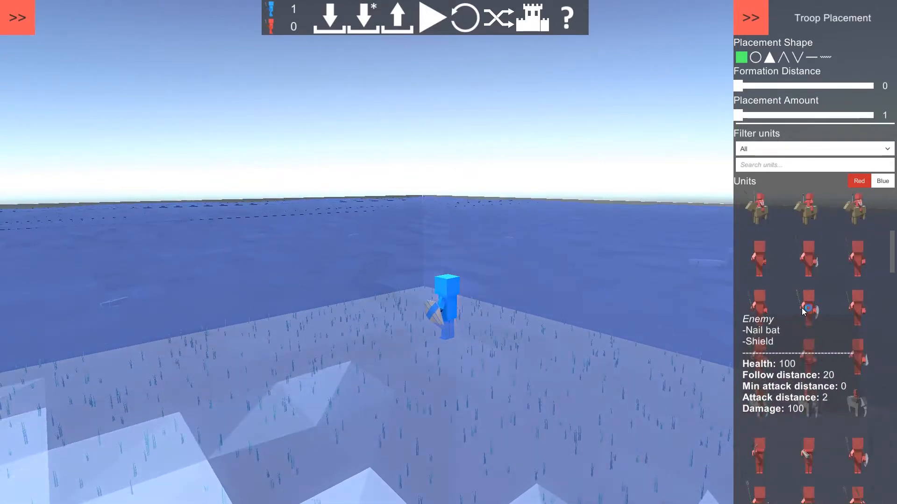
scroll("down", 3)
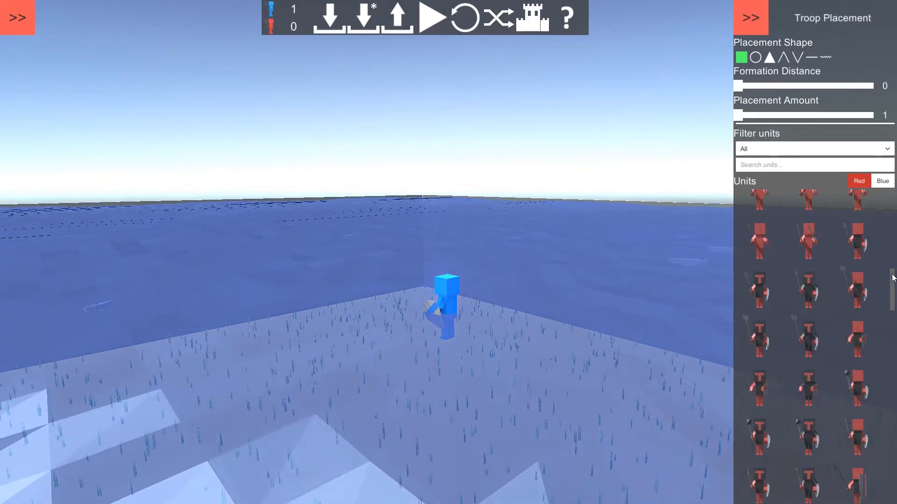
scroll("down", 3)
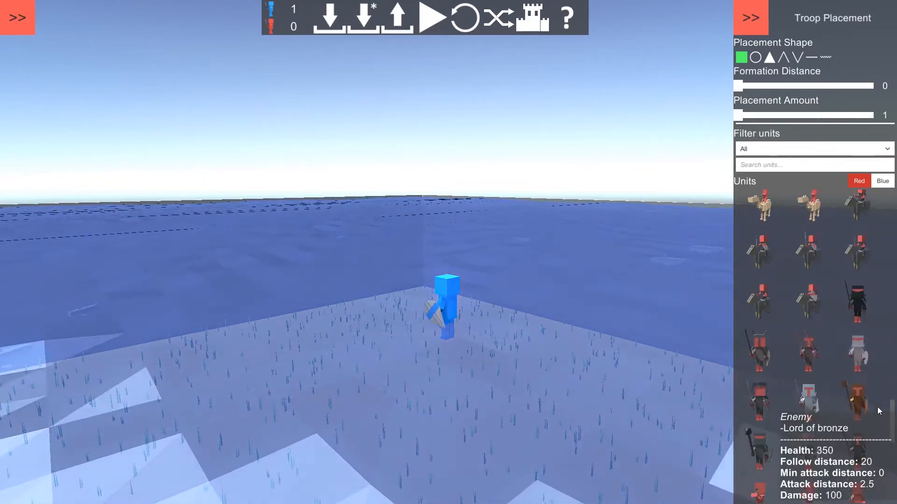
scroll("down", 3)
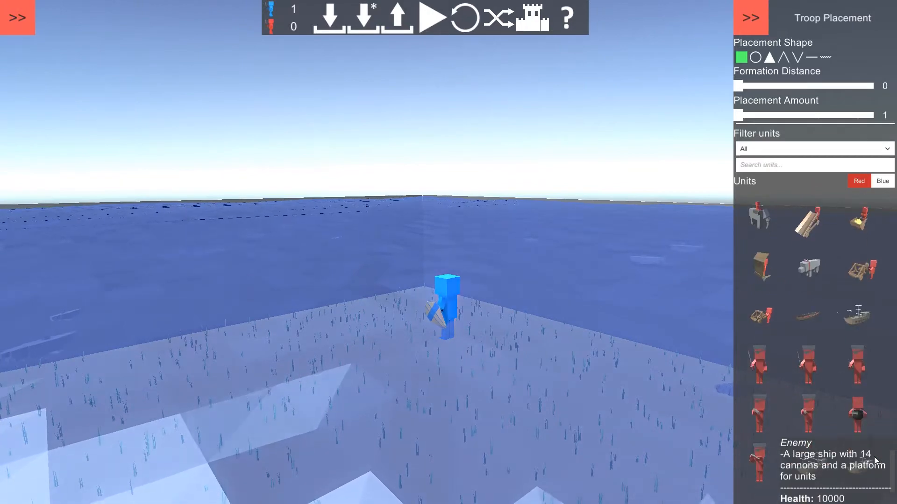
scroll("down", 3)
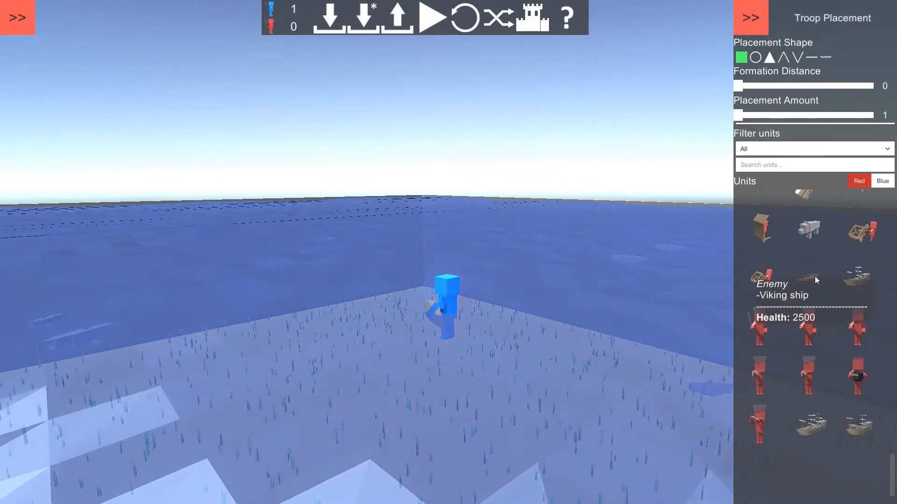
mouse_move(856, 277)
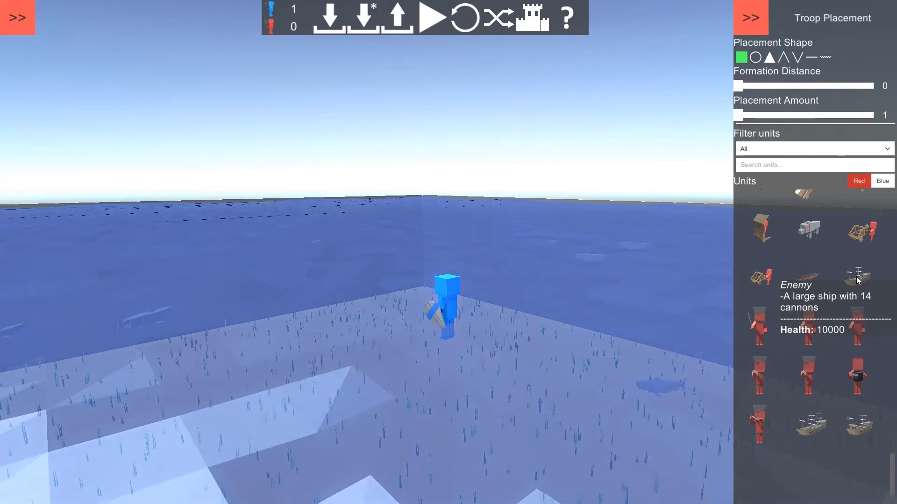
mouse_move(806, 423)
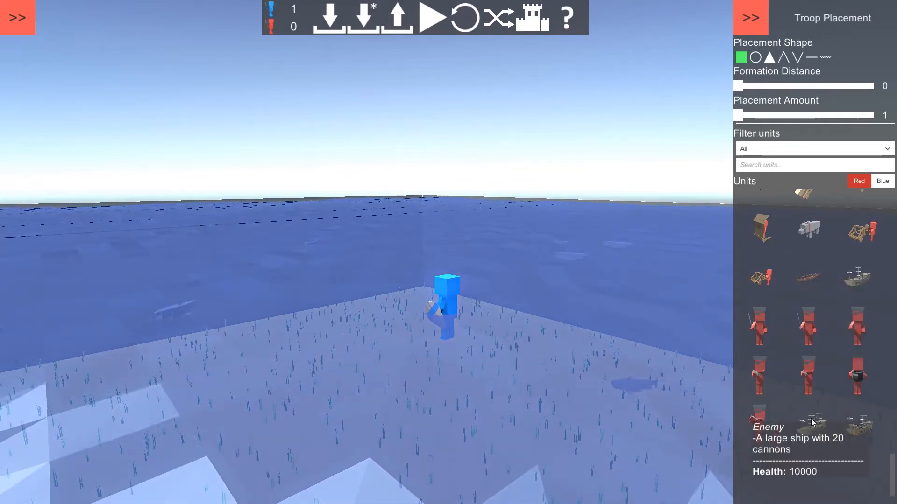
mouse_move(858, 423)
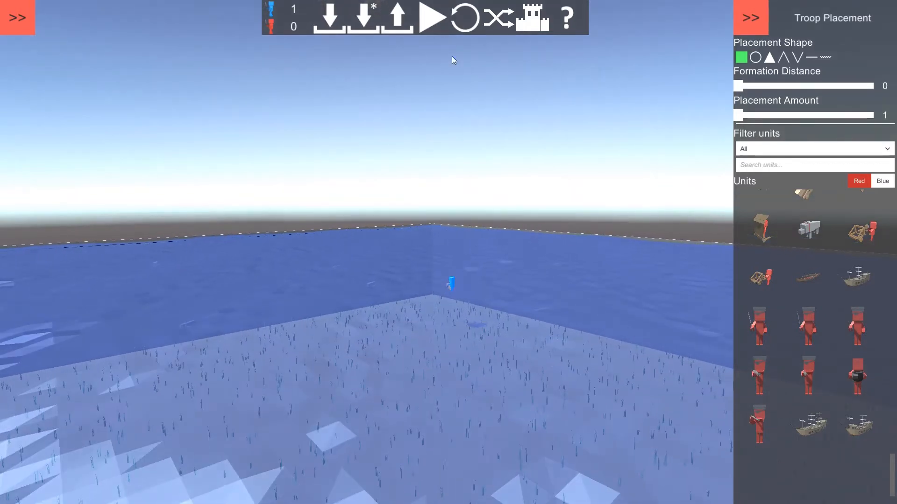
- Play the player-only battle until 'Red guys won', then return to the editor
left_click(434, 17)
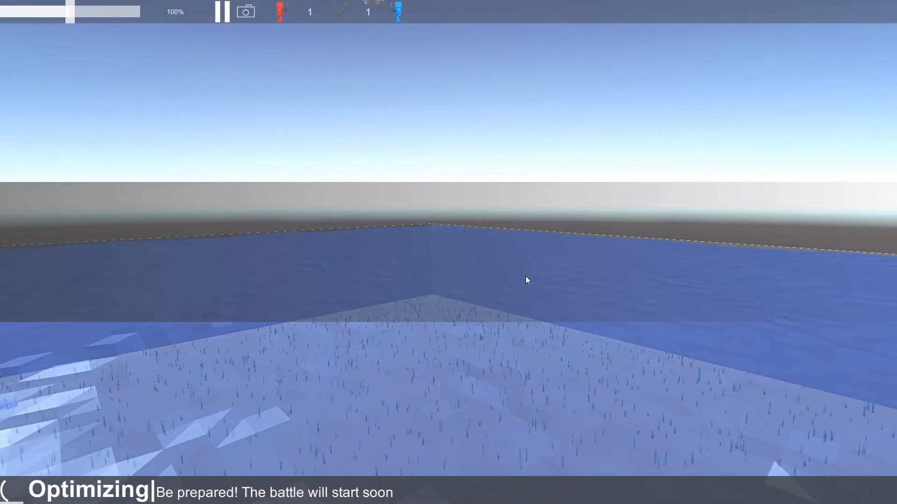
left_click(222, 11)
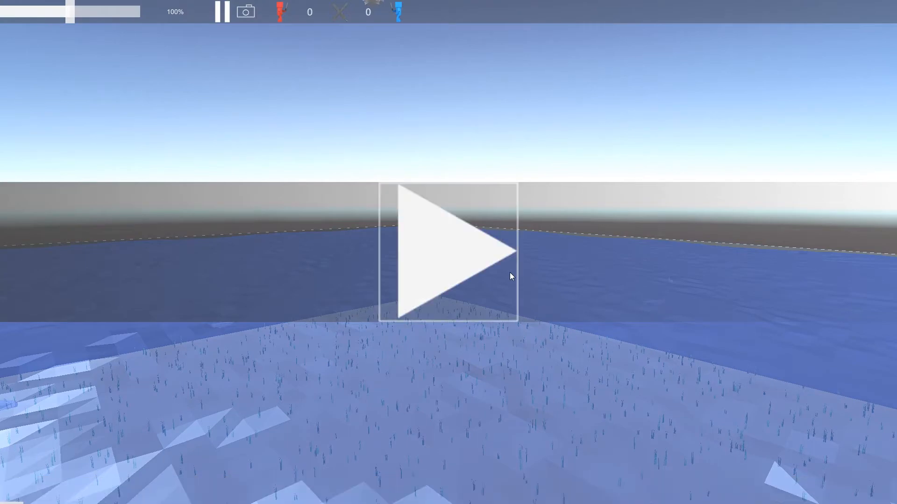
left_click(443, 250)
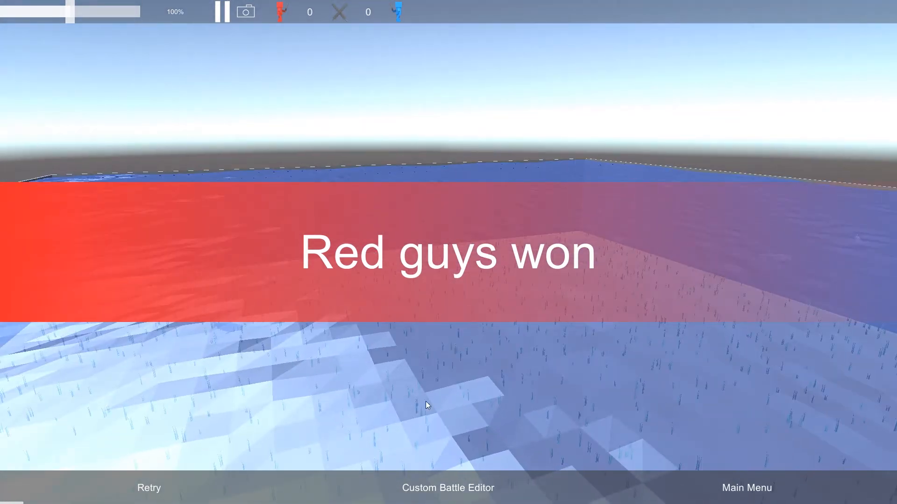
left_click(448, 488)
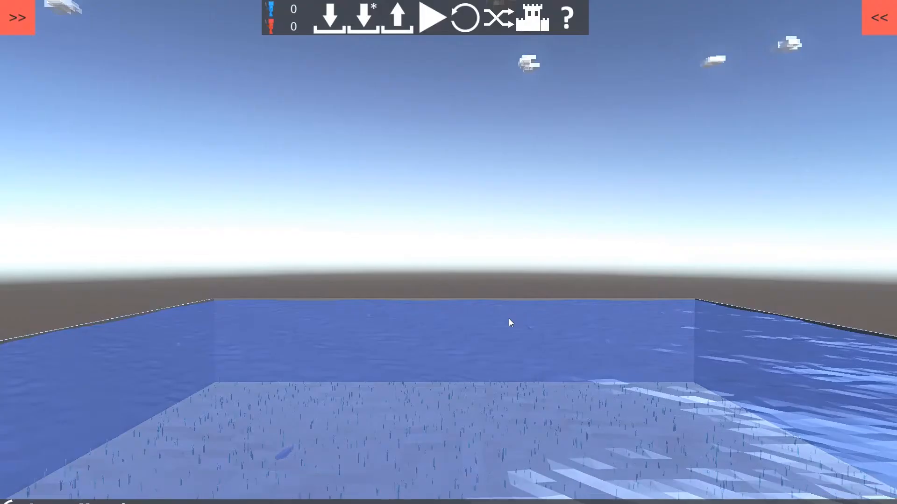
- Place three Viking ships on the water, forming a three-versus-three naval standoff
left_click(880, 17)
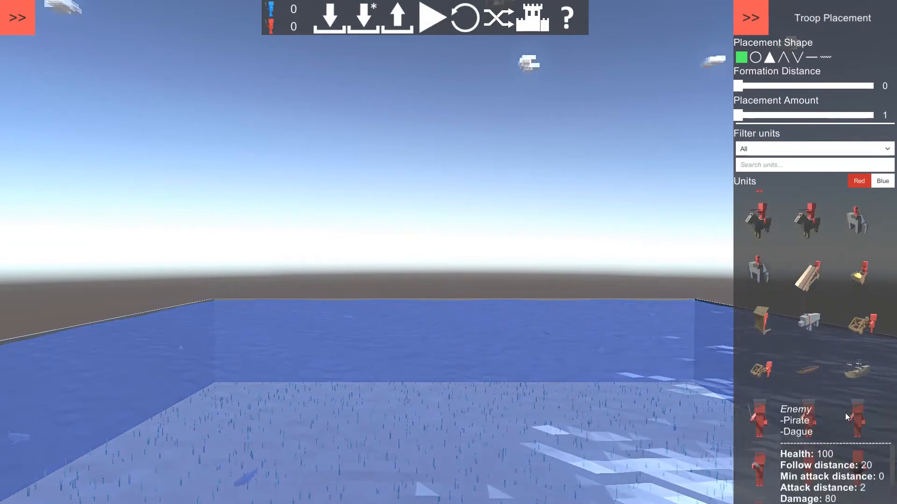
left_click(286, 383)
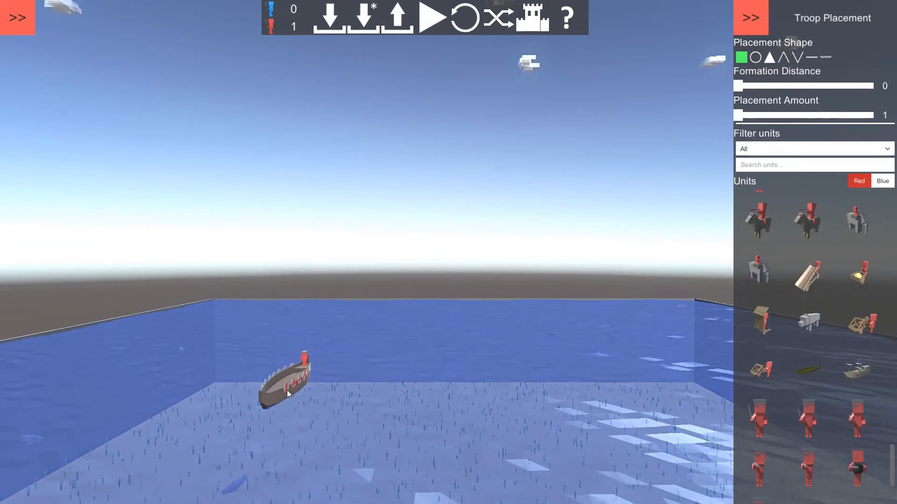
left_click(303, 400)
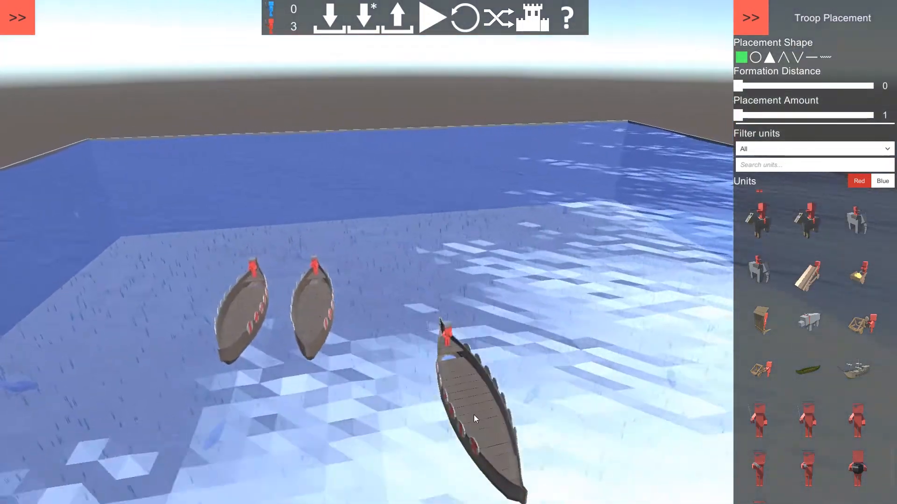
left_click(474, 418)
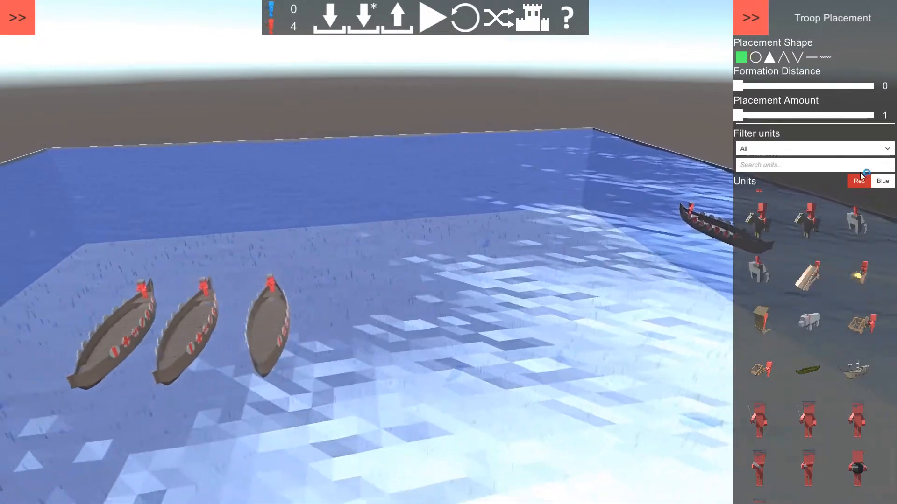
left_click(882, 181)
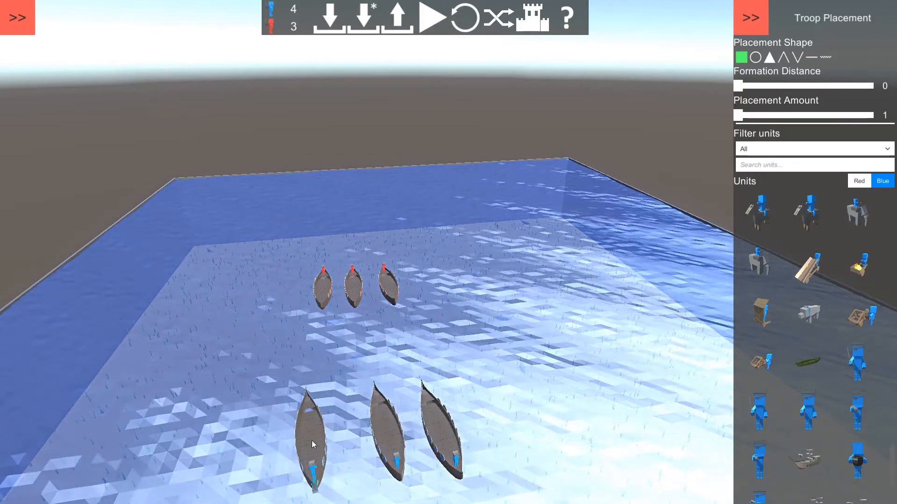
- Start the three-versus-three ship battle, raise the simulation speed, and pause
left_click(430, 18)
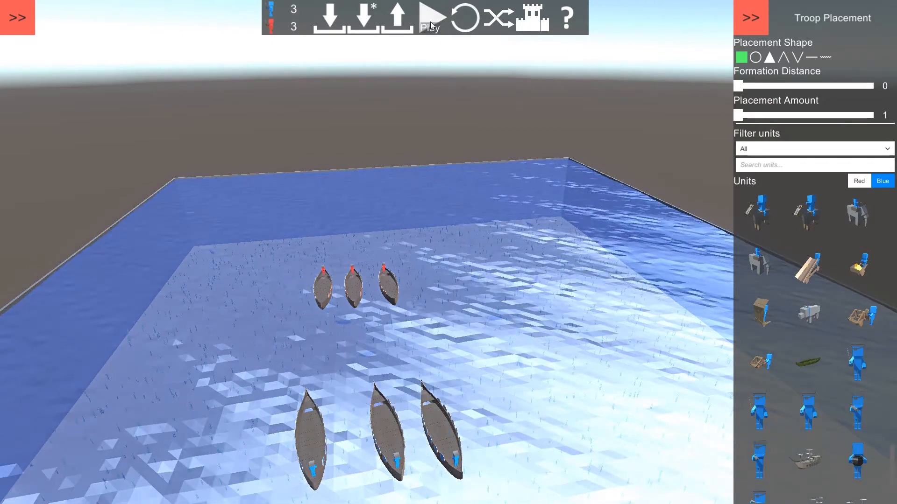
left_click(428, 17)
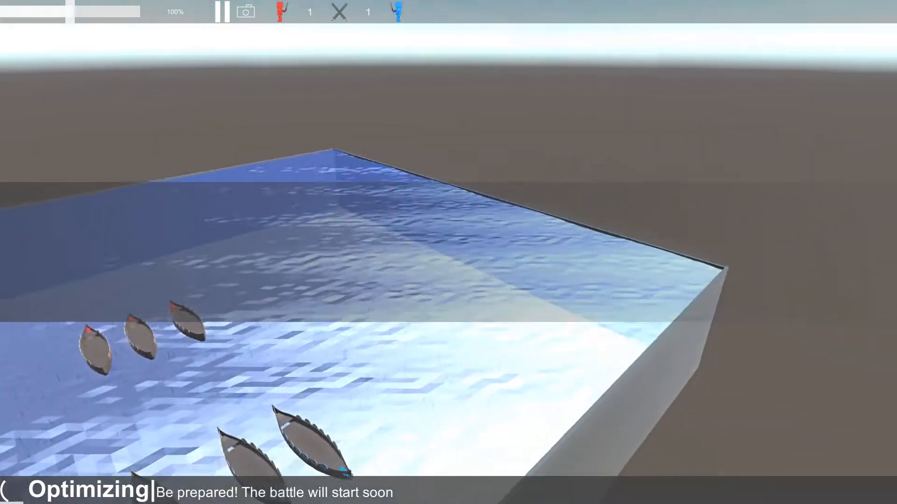
left_click(222, 12)
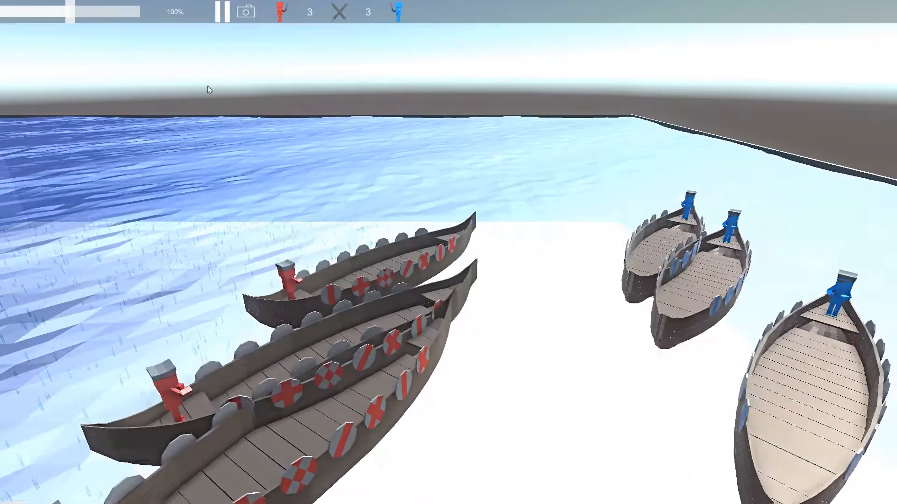
left_click(222, 11)
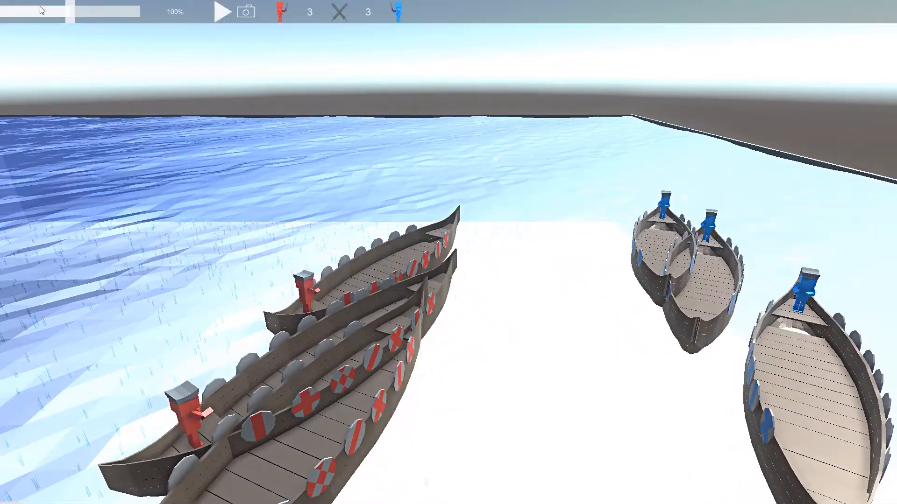
left_click(220, 11)
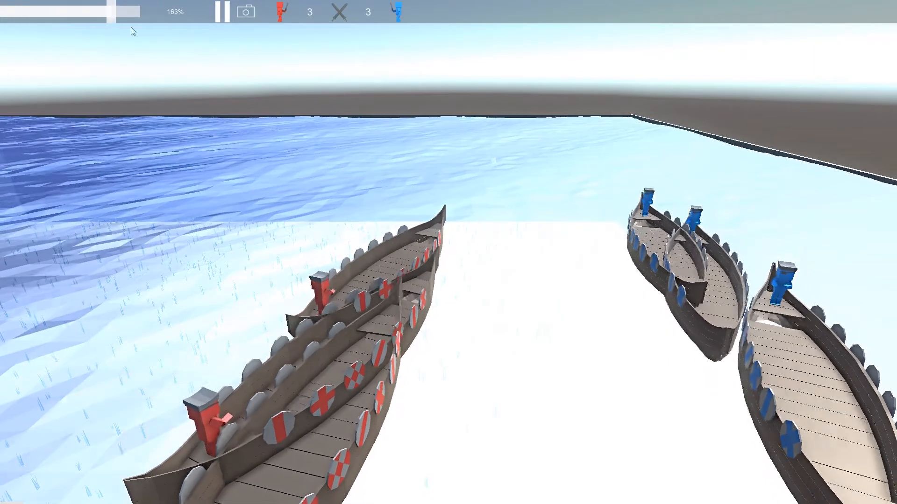
left_click(222, 11)
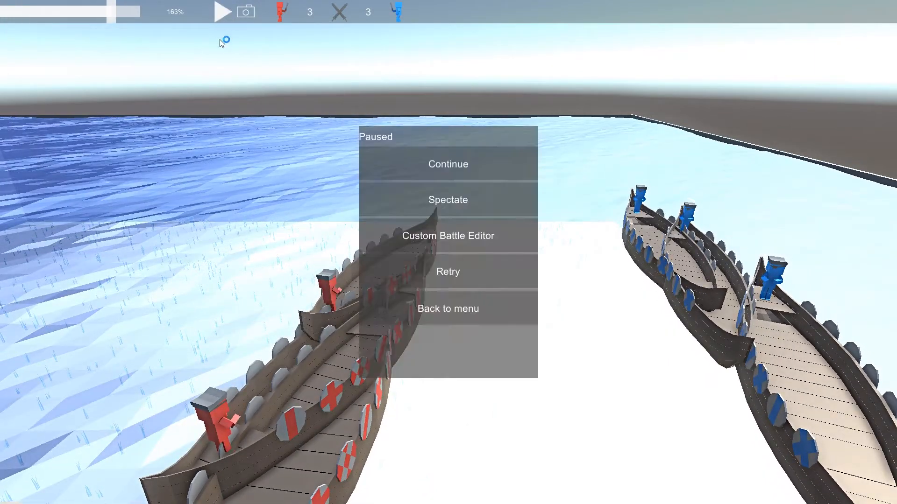
mouse_move(448, 236)
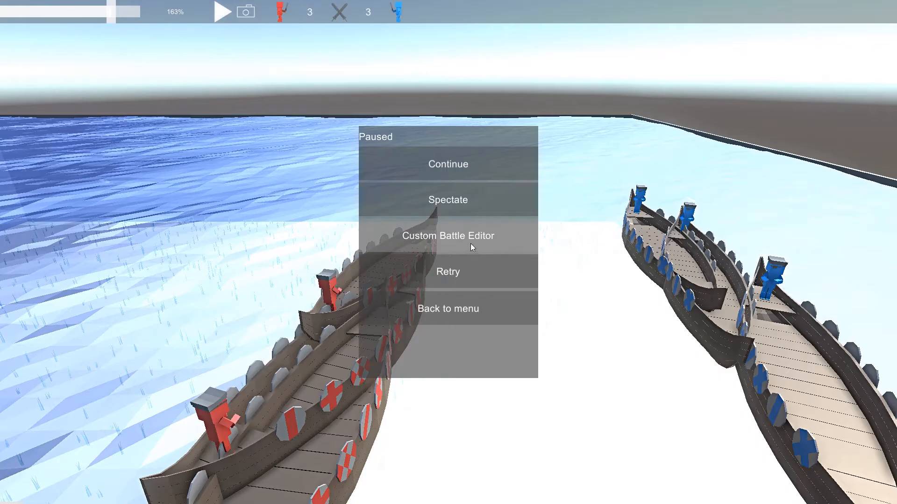
- Arm the fleets with catapults on red boats and Hwachas on blue boats
left_click(448, 235)
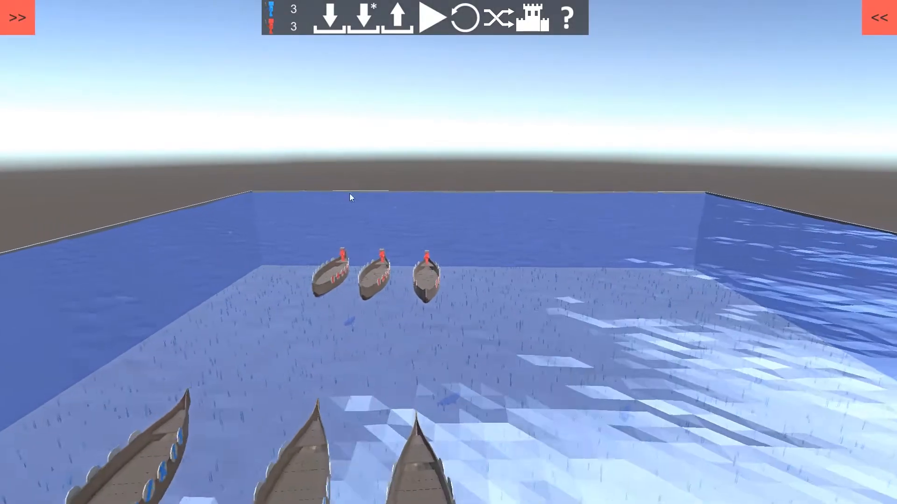
left_click(877, 16)
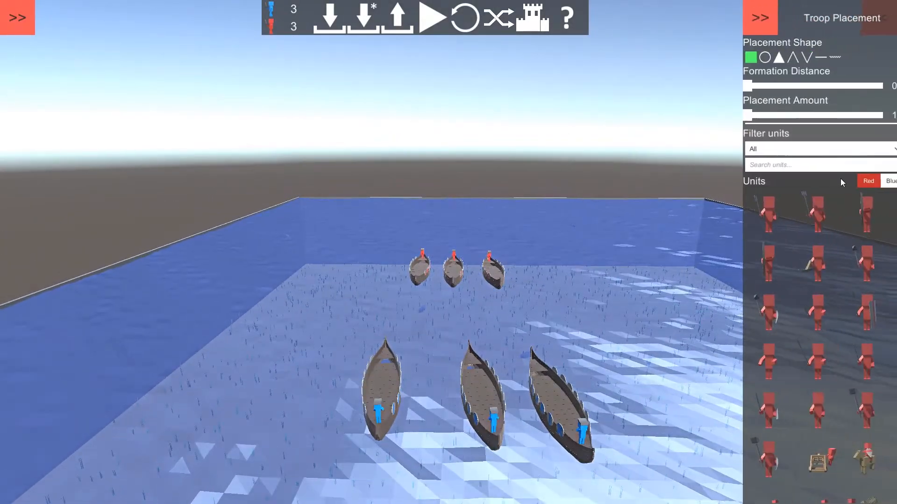
mouse_move(816, 386)
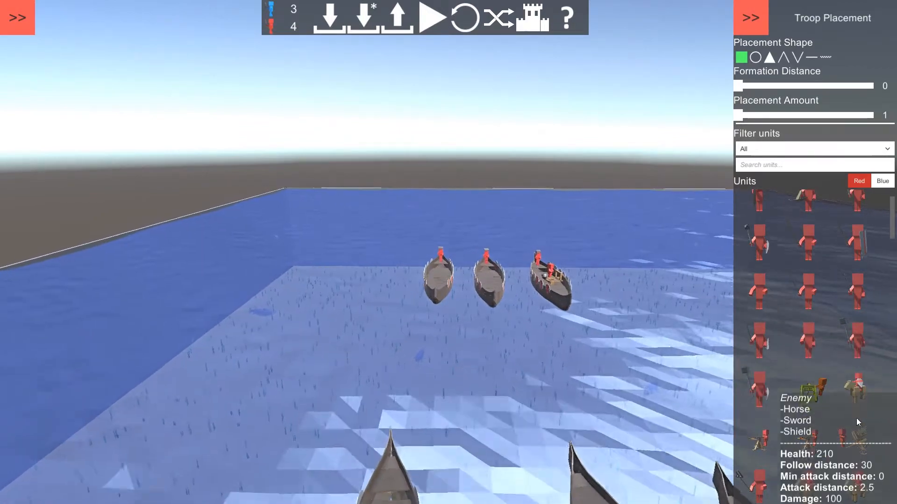
mouse_move(861, 201)
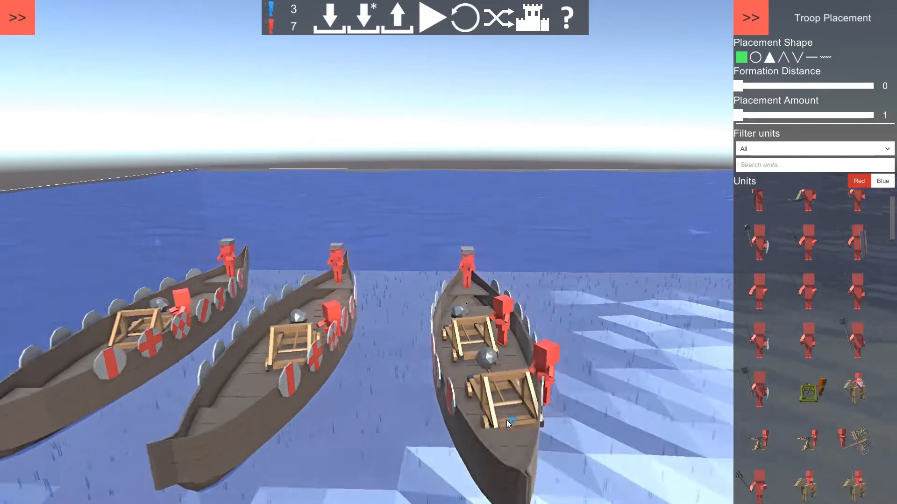
left_click(882, 181)
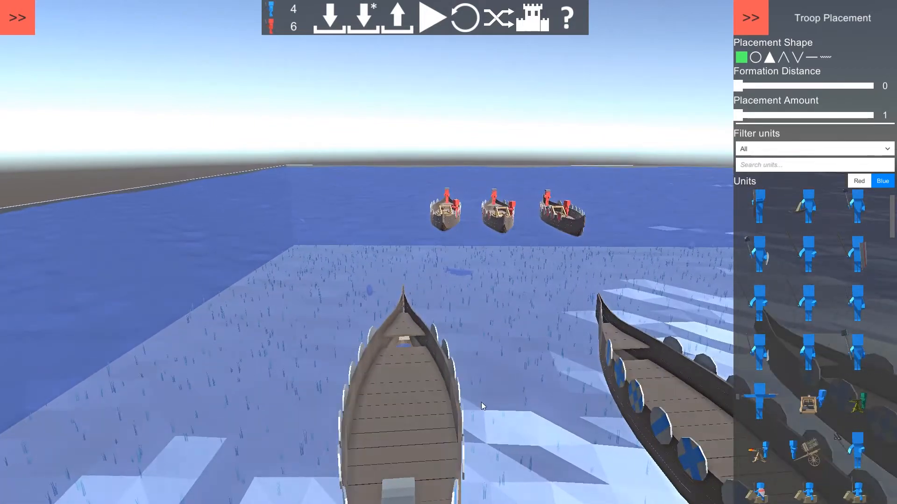
mouse_move(807, 402)
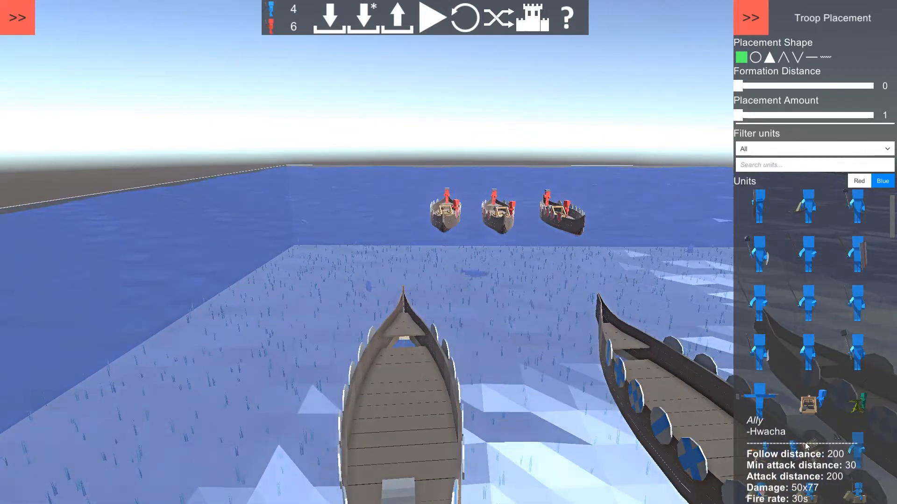
left_click(404, 442)
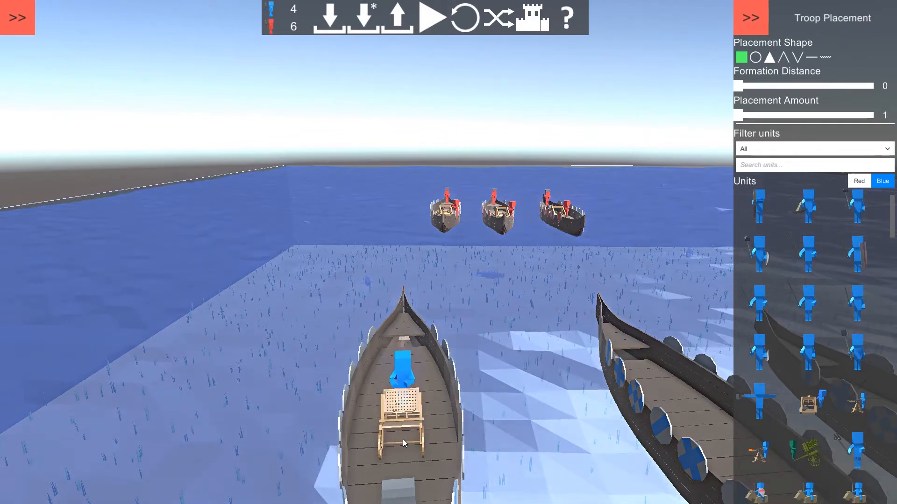
left_click(403, 442)
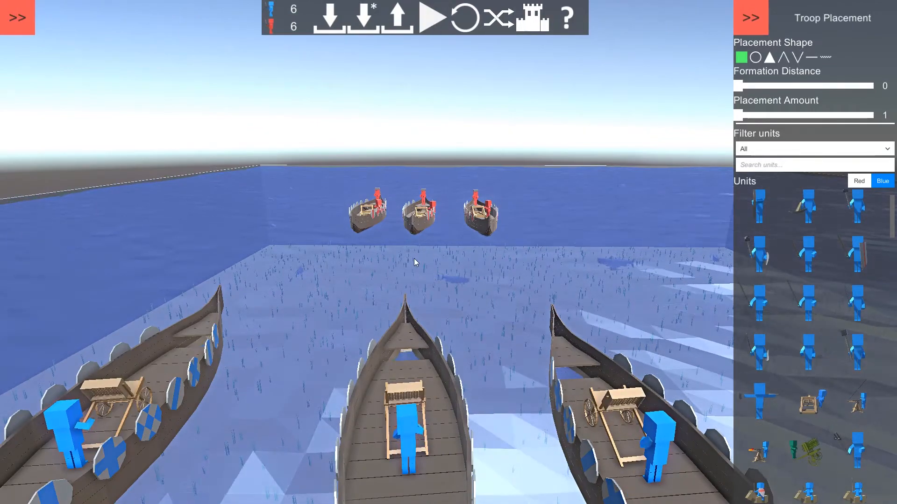
- Start and resume the armed longboat battle until red is down to one unit
left_click(428, 17)
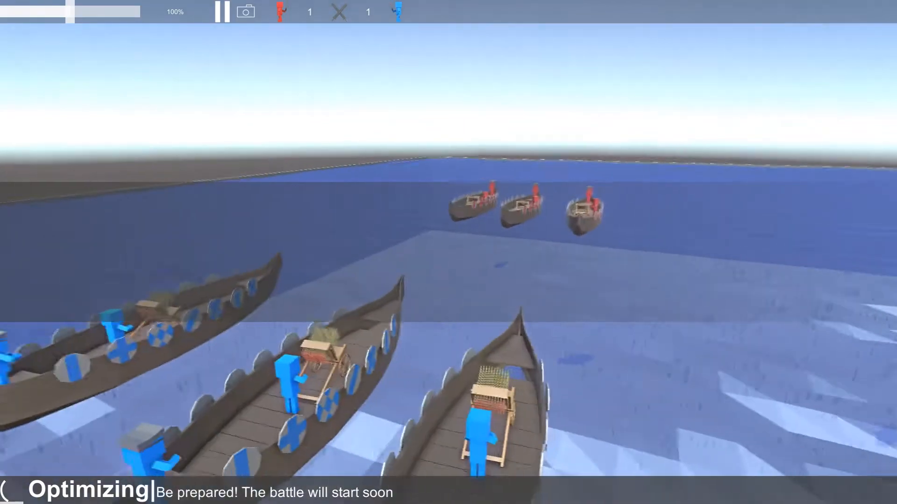
left_click(222, 11)
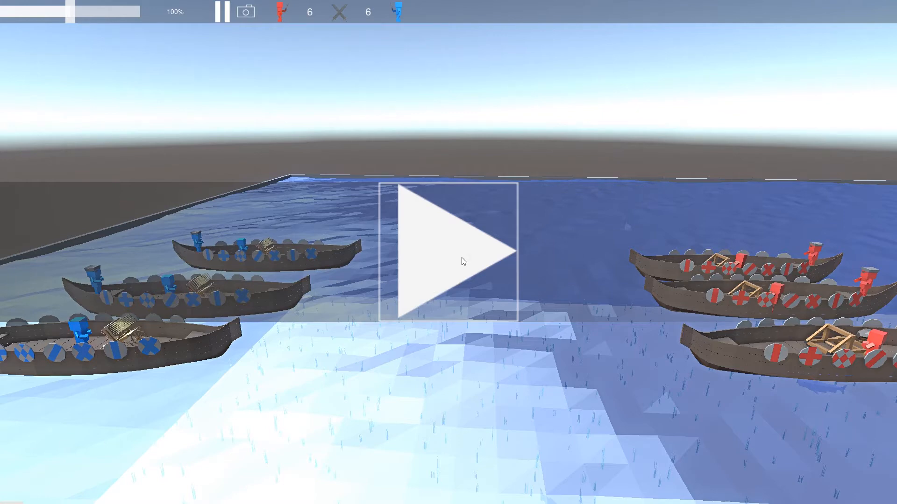
left_click(451, 250)
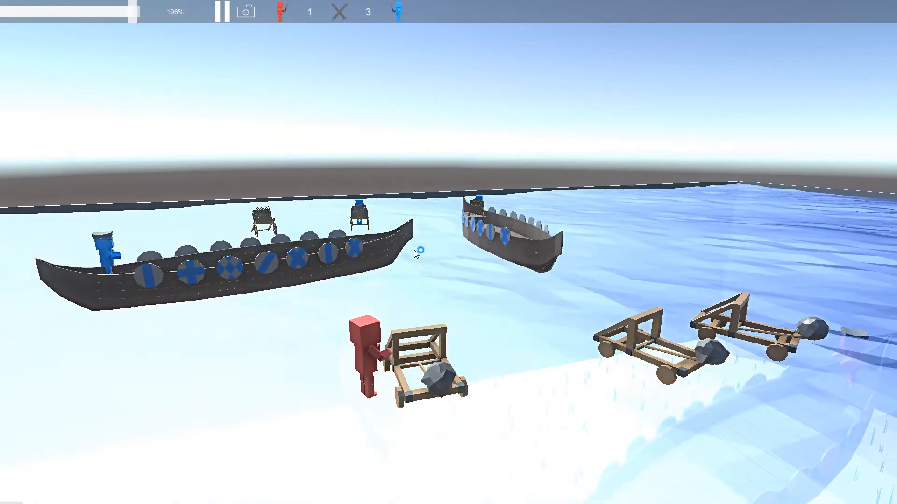
- Pause, return to the editor, and delete units, leaving two red ships
left_click(223, 11)
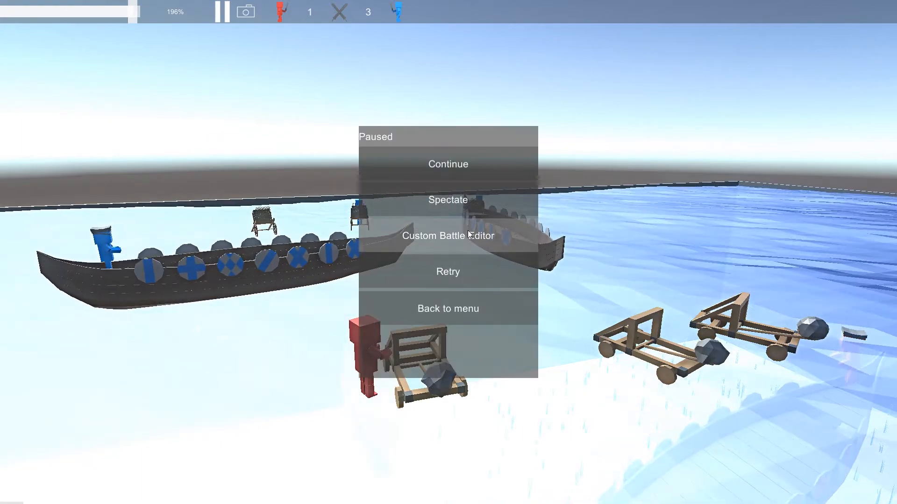
left_click(448, 235)
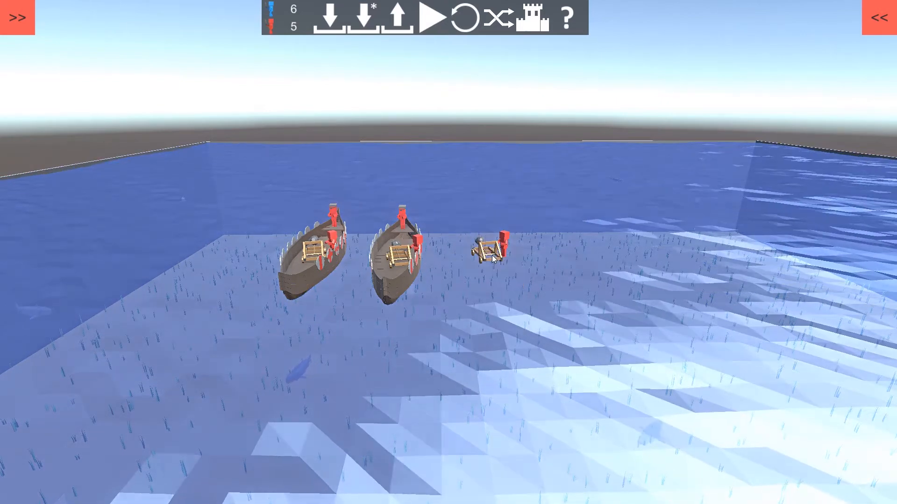
left_click(490, 251)
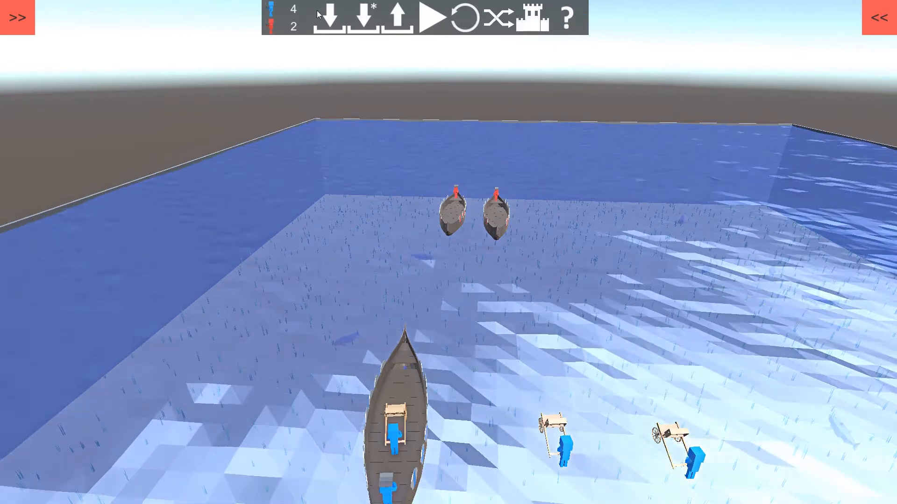
- Check the Settings and Troop Placement panels, then clear all units so both teams read 0
left_click(18, 17)
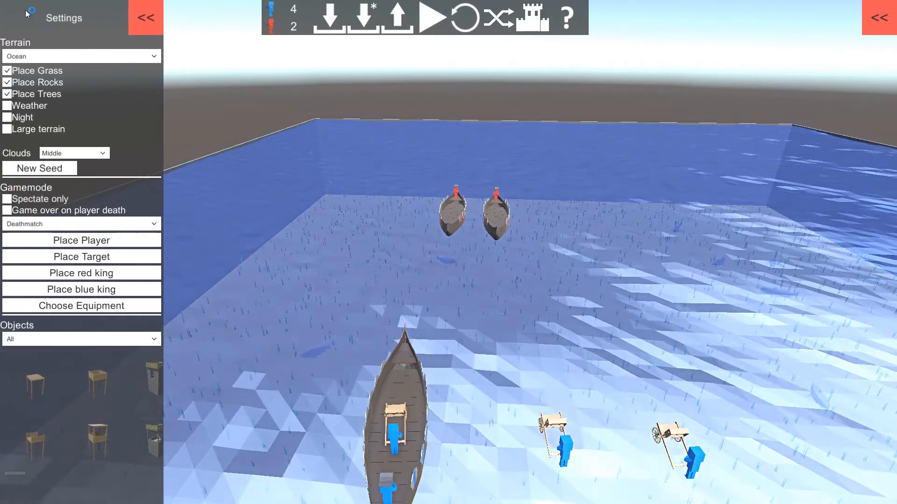
left_click(145, 17)
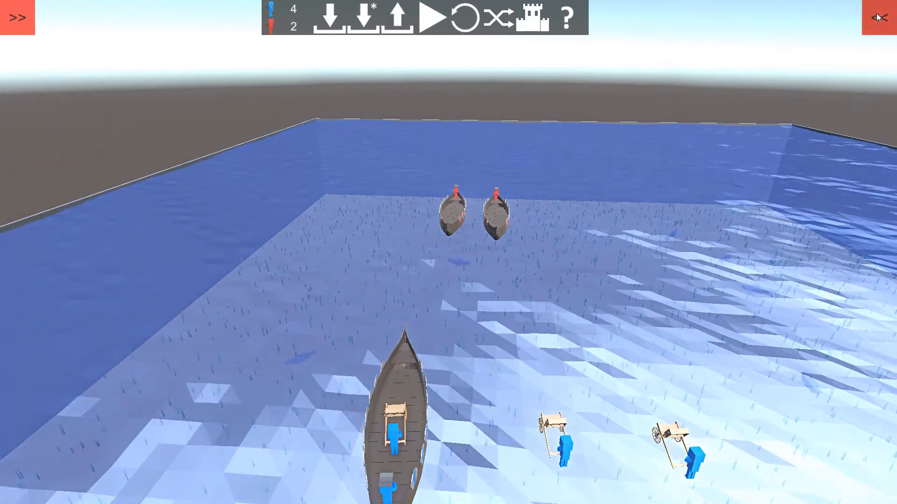
left_click(879, 17)
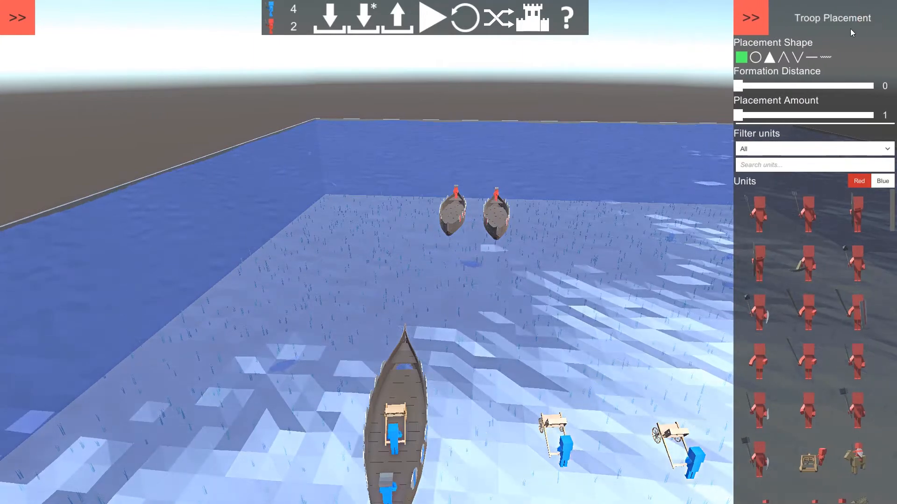
left_click(750, 17)
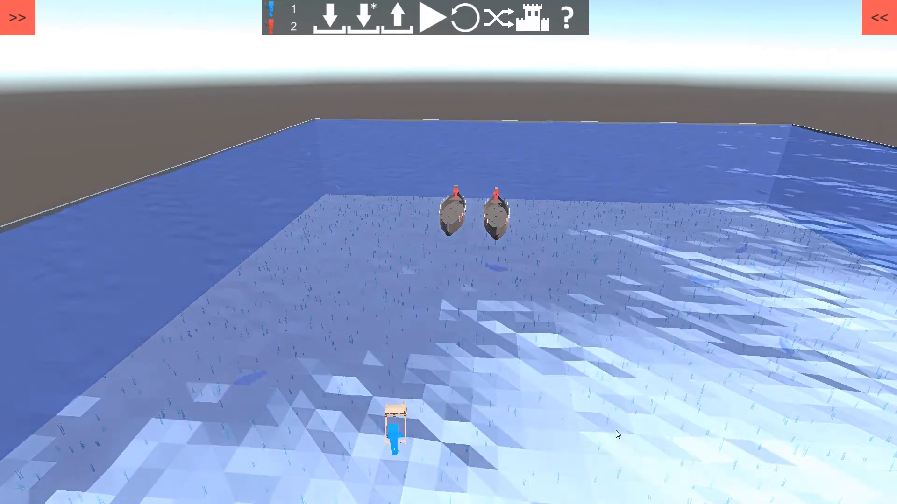
left_click(878, 17)
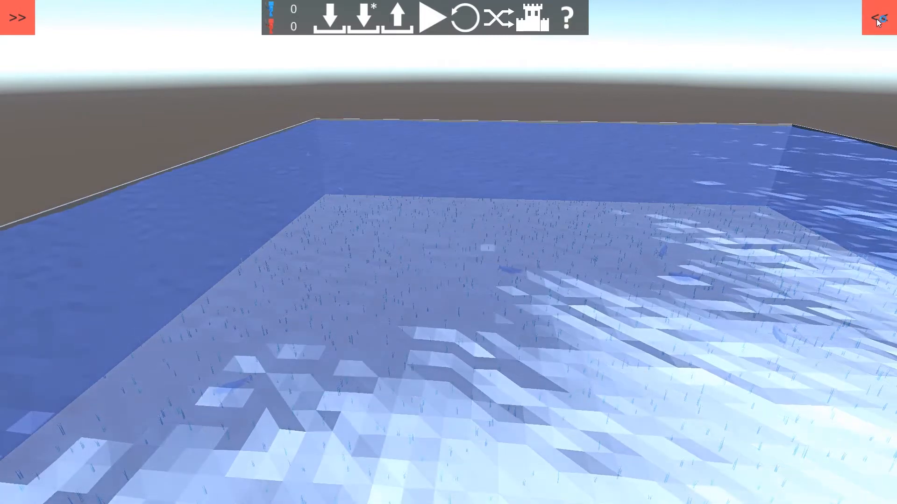
left_click(879, 18)
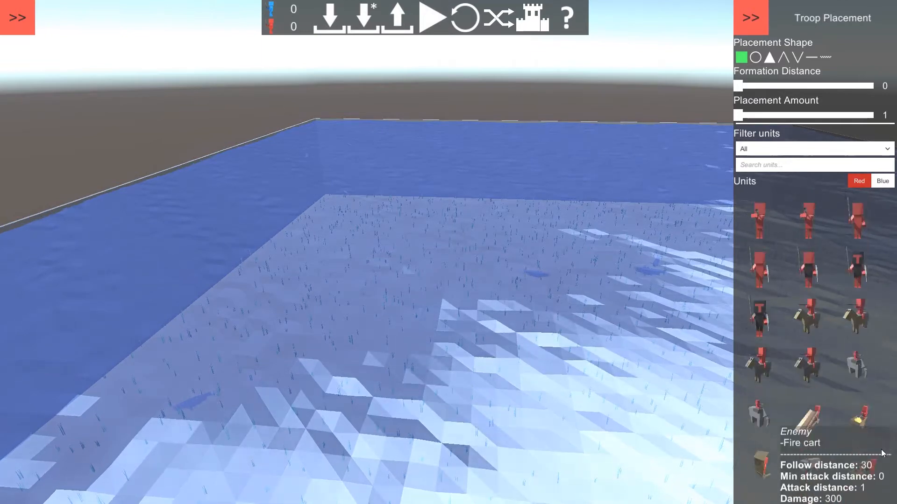
- Place two red warships on the ocean, bringing red to 45, then switch to Blue
scroll("down", 3)
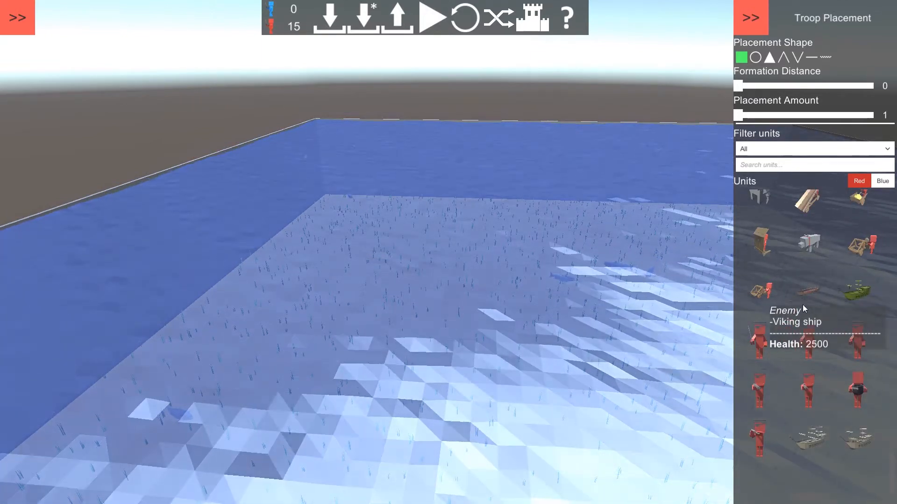
left_click(354, 177)
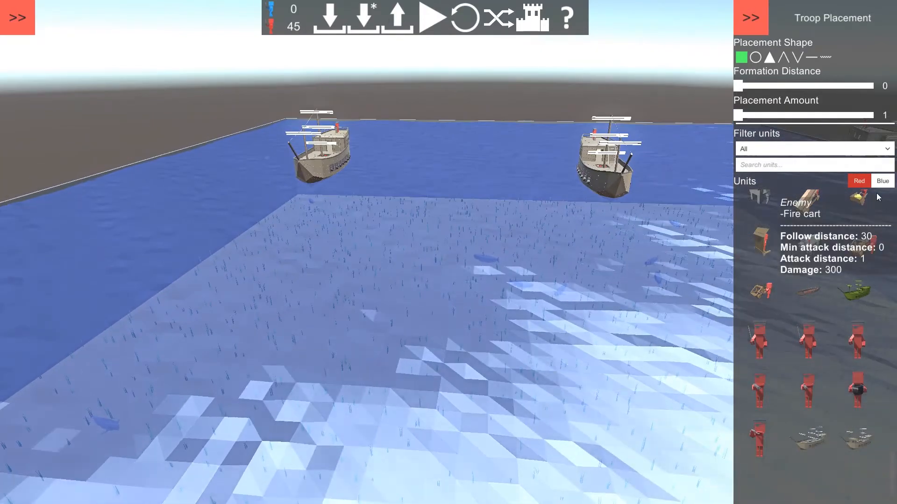
left_click(882, 180)
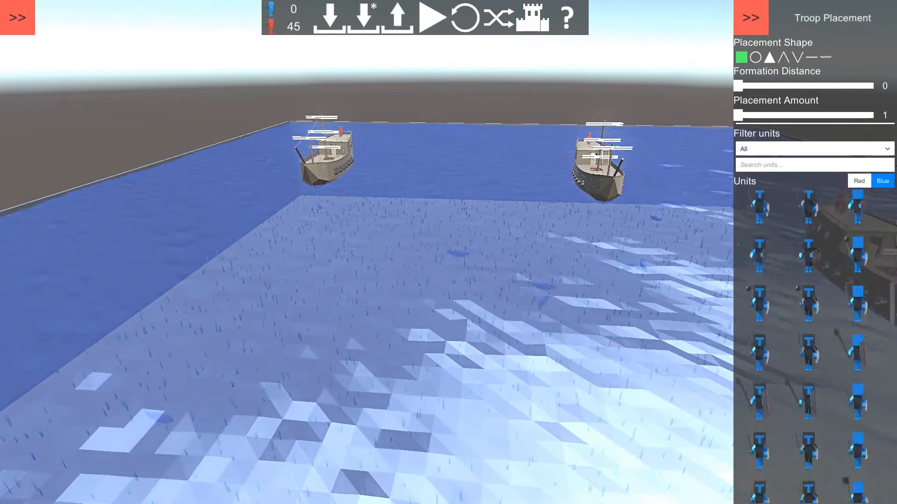
- Pick the large 20-cannon ship for blue and place it on the water
scroll("down", 3)
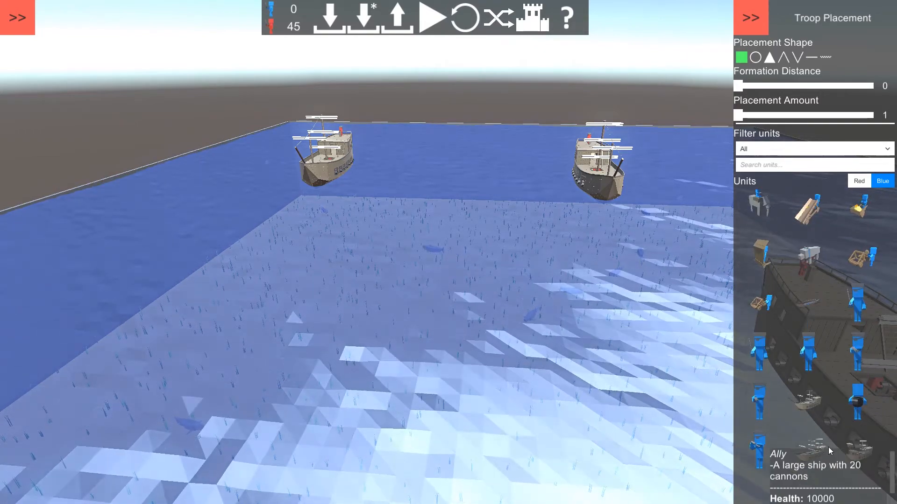
left_click(506, 406)
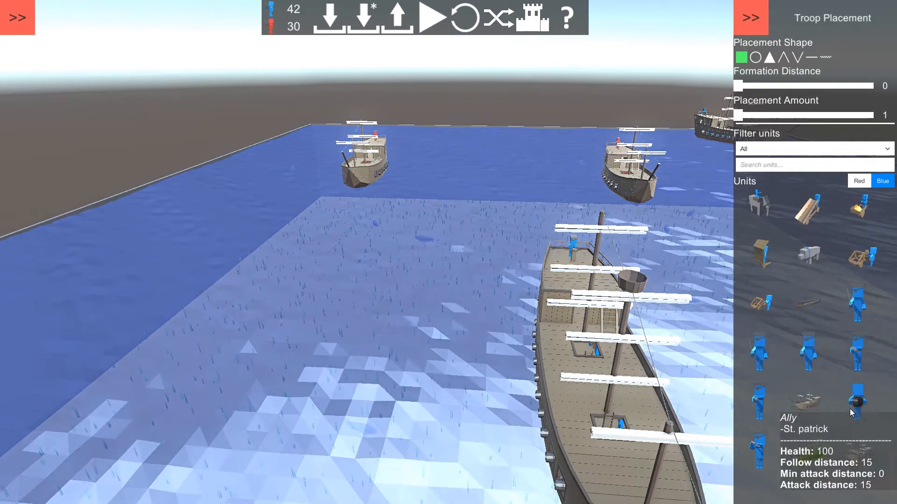
scroll("down", 3)
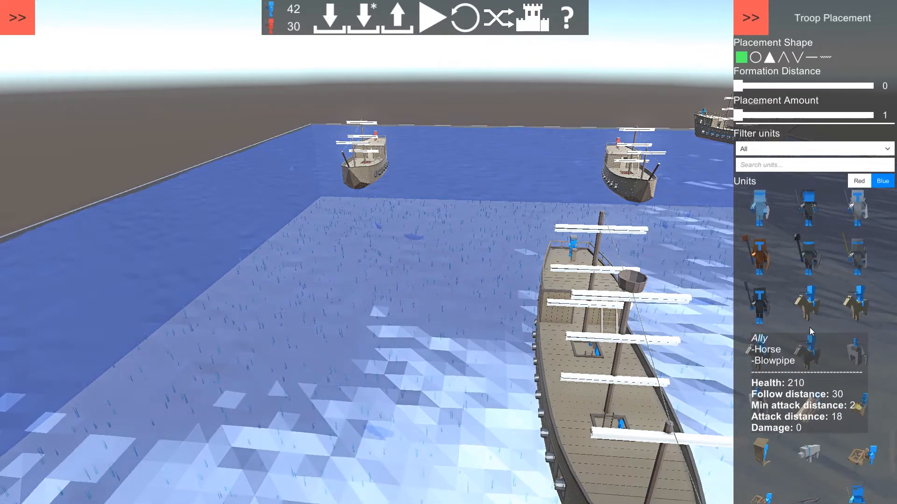
- Station three Greek fire grenade soldiers on the blue ship's deck
scroll("down", 3)
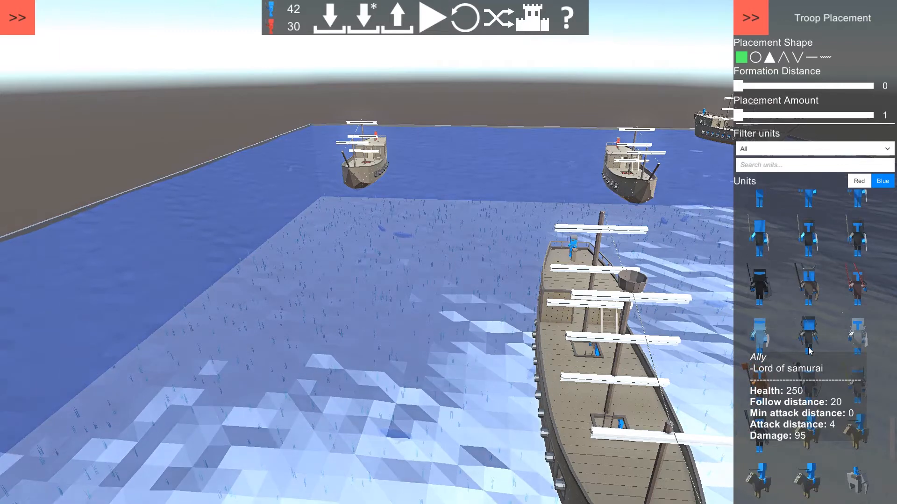
scroll("down", 3)
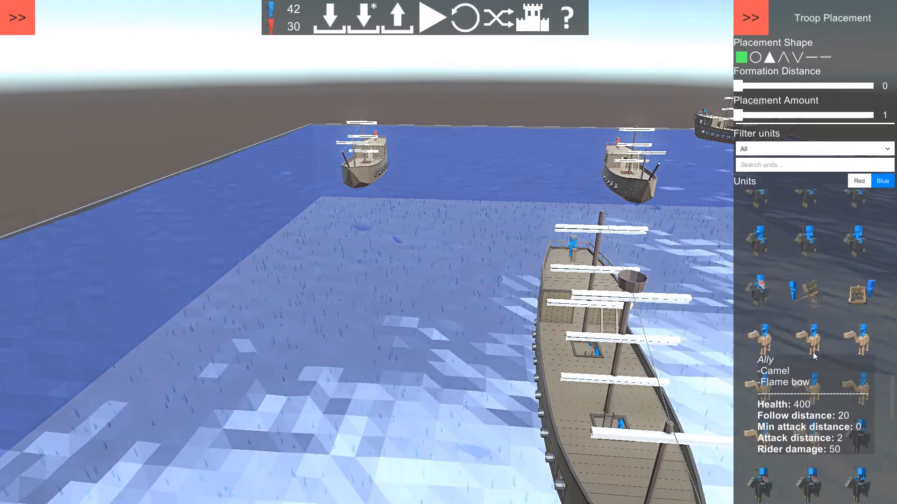
mouse_move(807, 320)
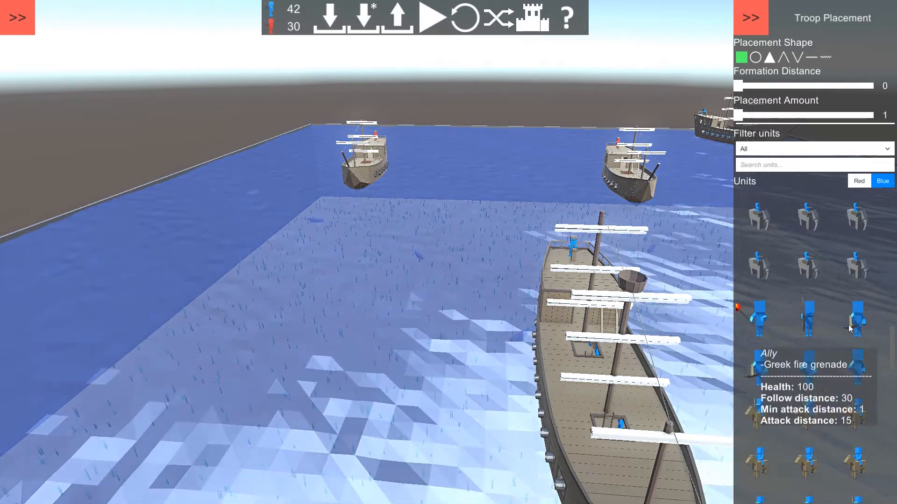
left_click(553, 359)
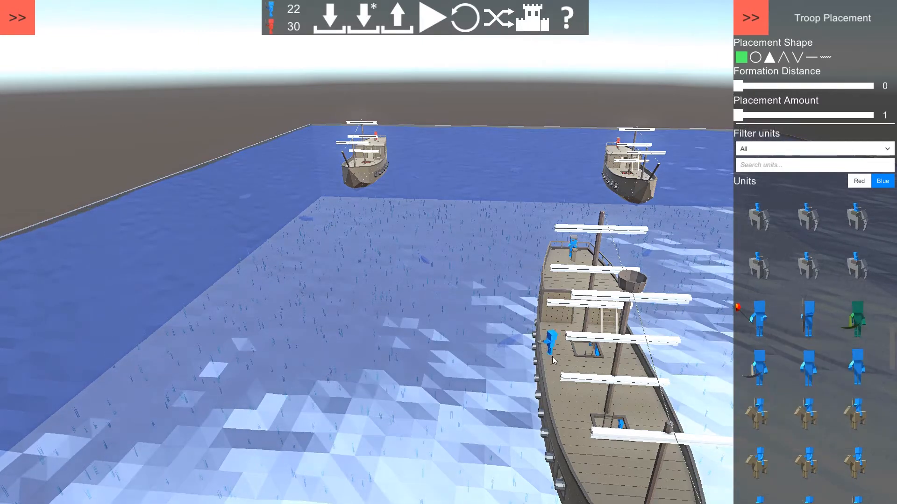
left_click(645, 378)
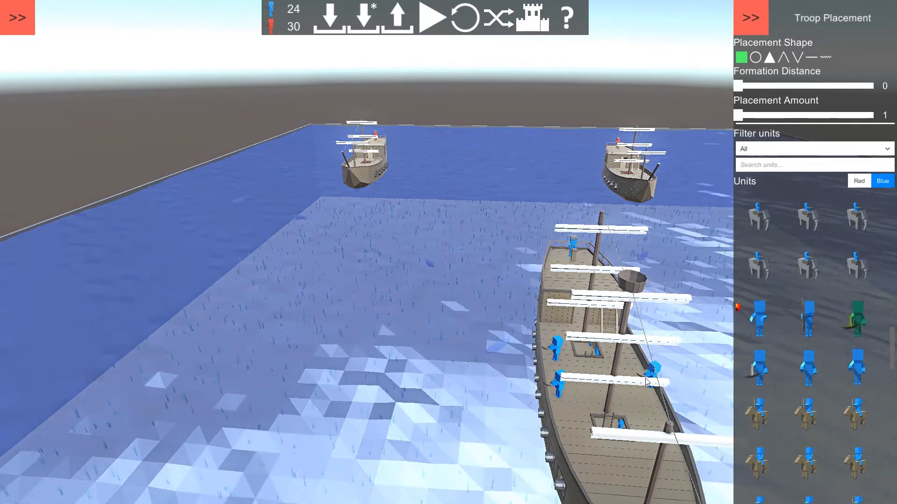
left_click(563, 280)
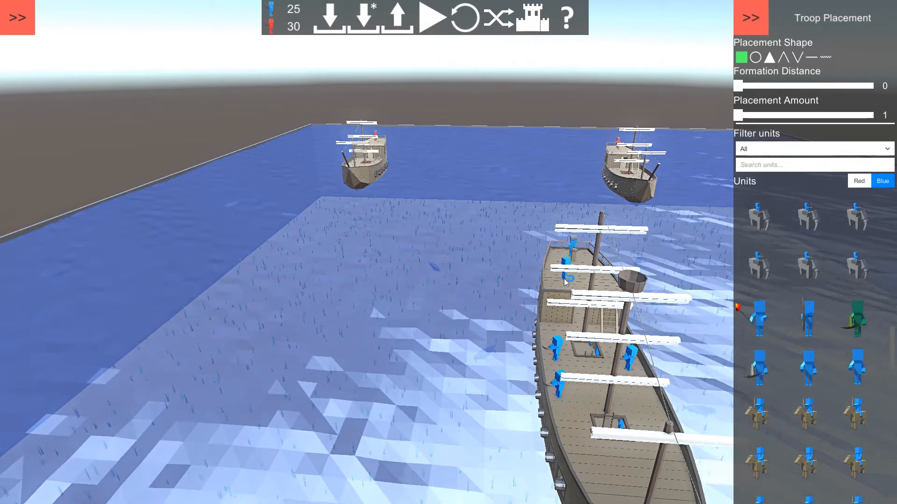
left_click(579, 431)
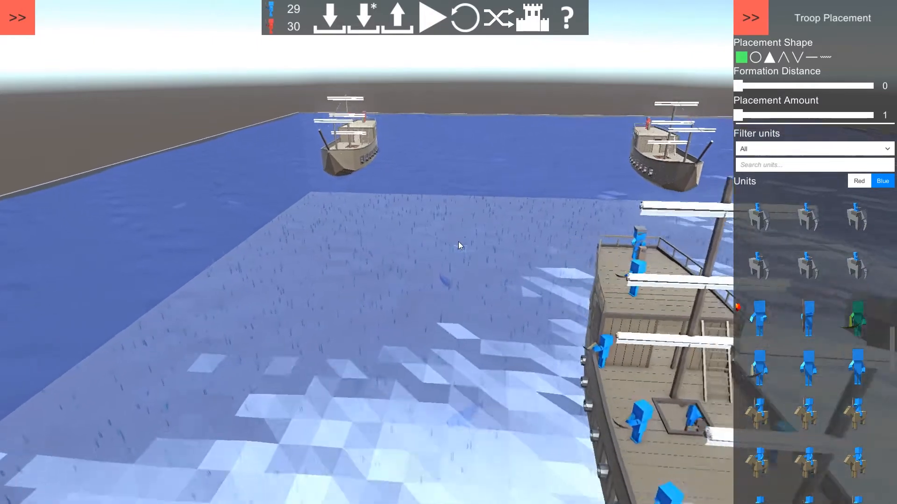
left_click(857, 180)
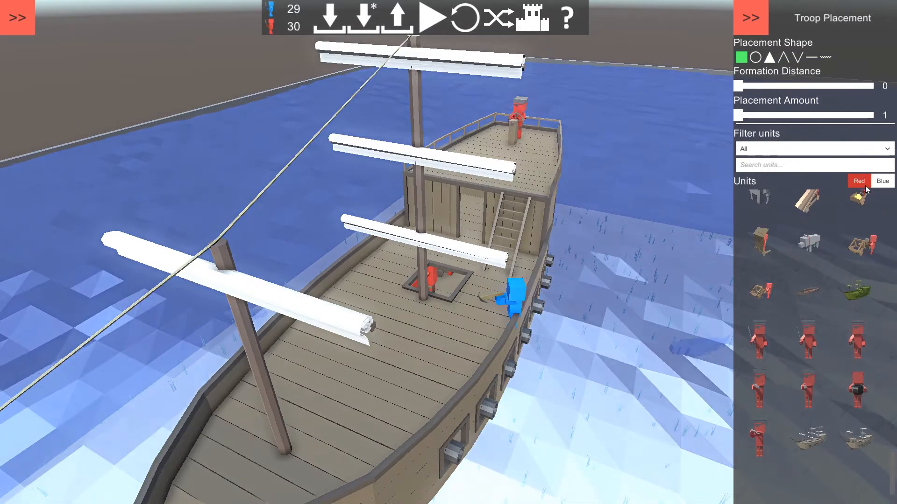
mouse_move(769, 343)
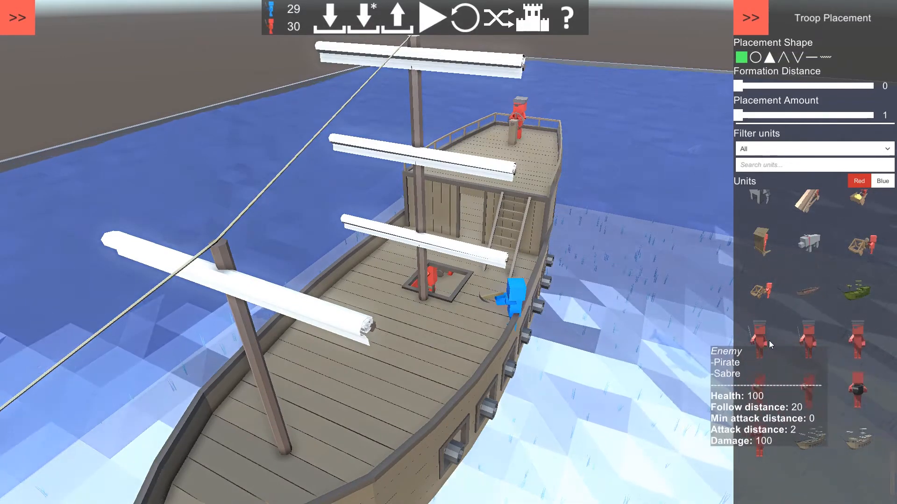
mouse_move(764, 397)
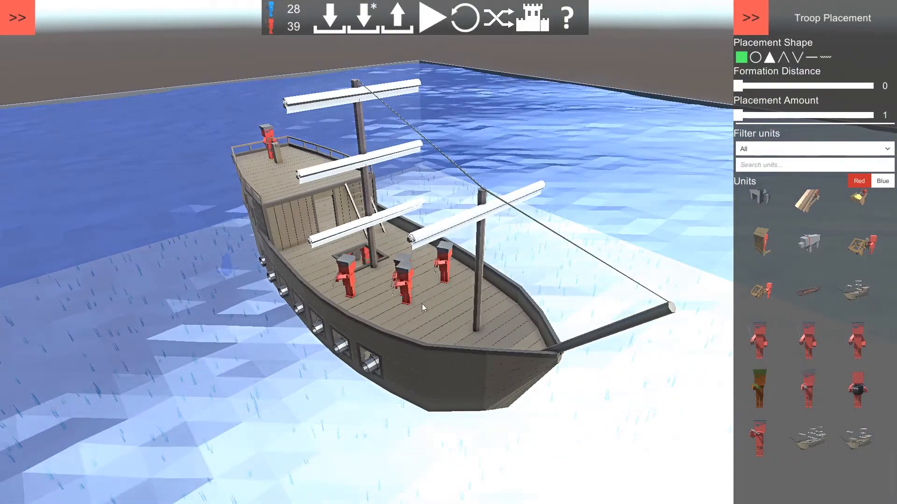
- Add another pirate to the red ship's deck and launch the battle
left_click(286, 189)
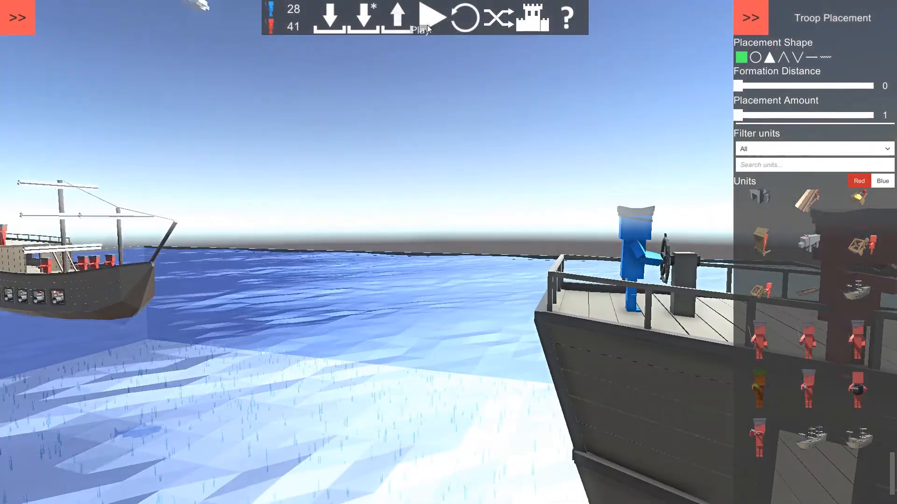
left_click(438, 17)
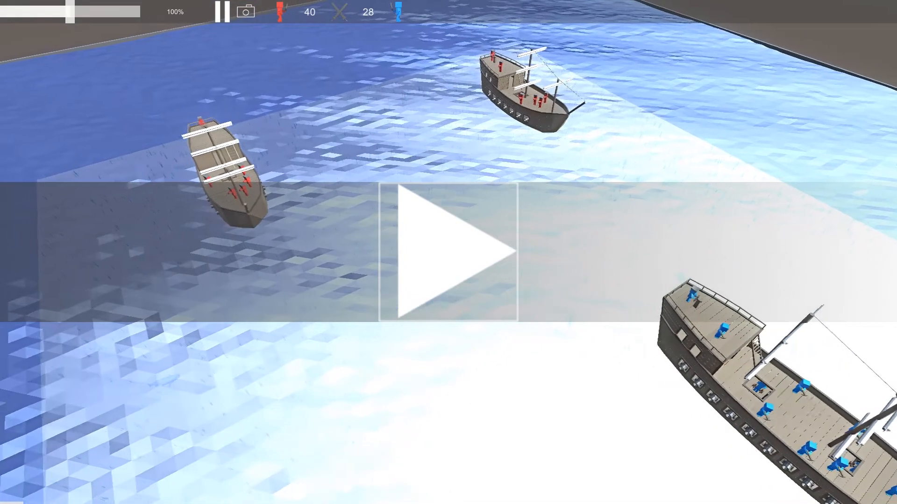
- Resume the simulation and watch until red wins with 15 units remaining
left_click(448, 250)
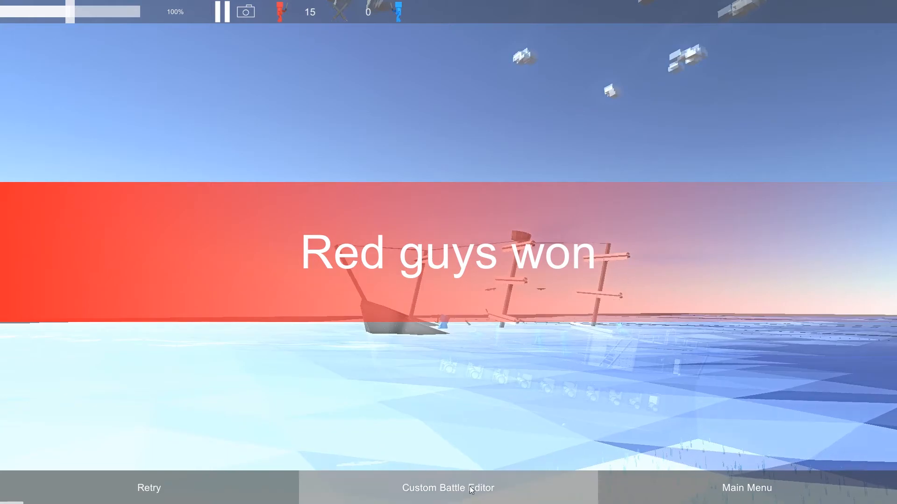
- Return from the victory screen to the Custom Battle Editor
left_click(447, 488)
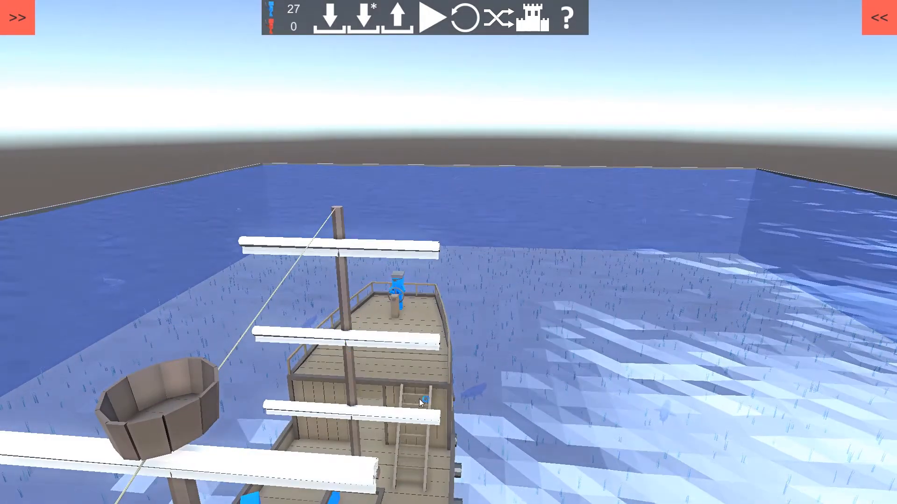
- Open Troop Placement for the Blue team and scroll down to the large ships
left_click(879, 17)
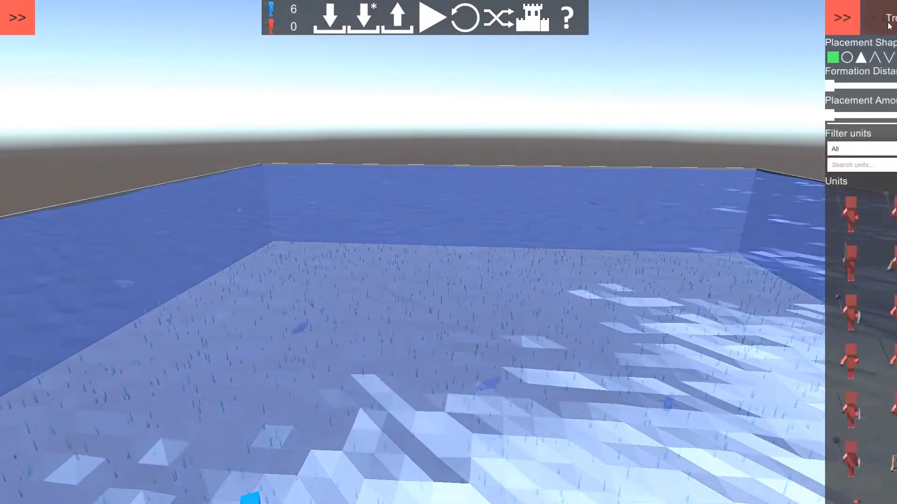
left_click(882, 180)
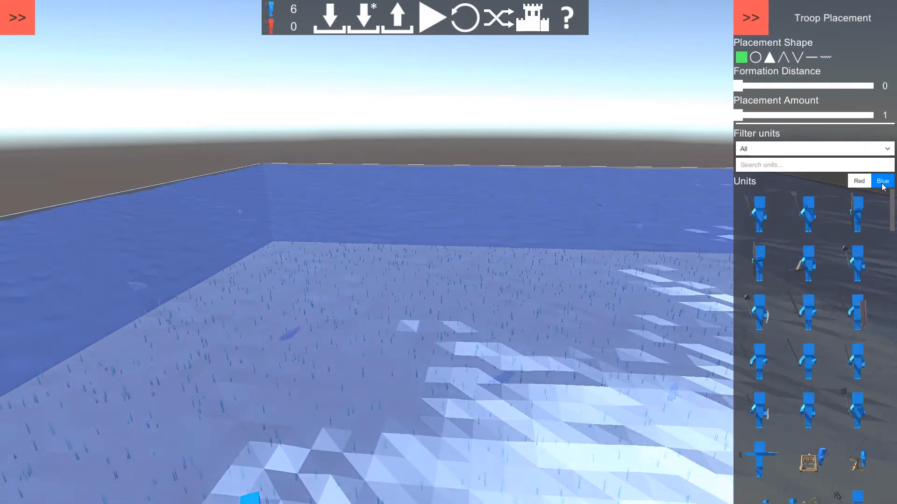
scroll("down", 3)
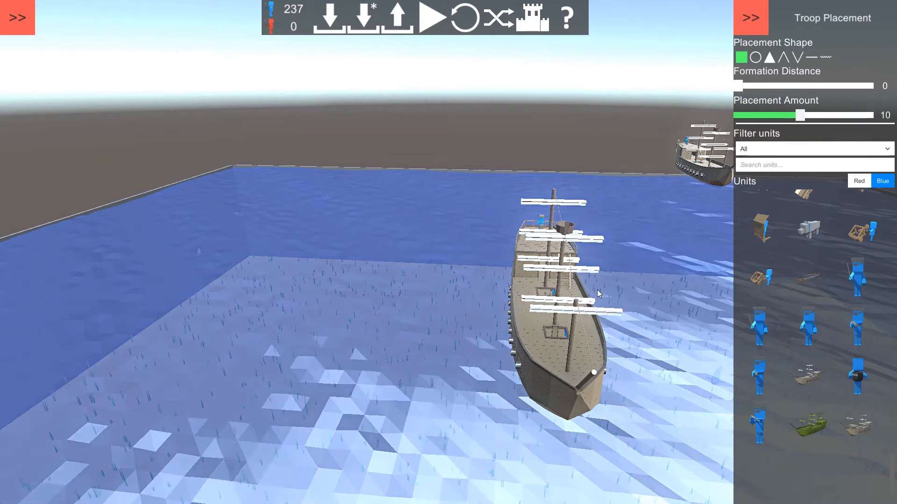
mouse_move(623, 218)
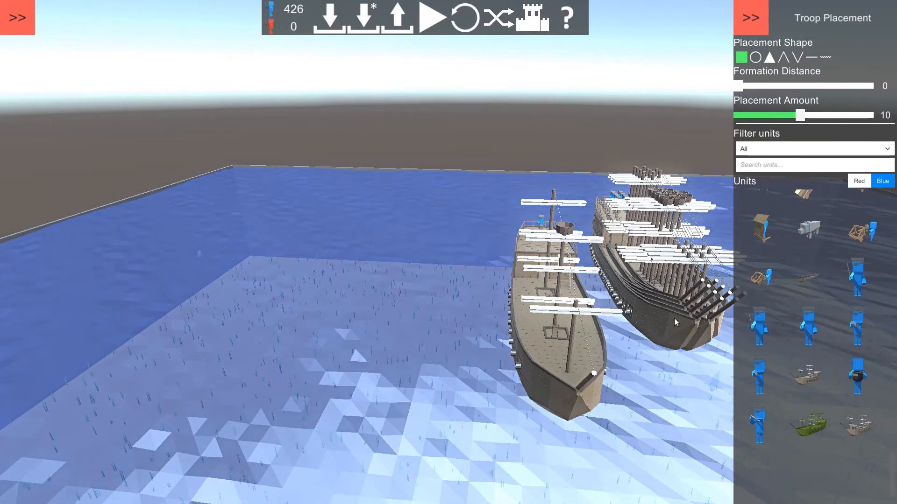
mouse_move(594, 336)
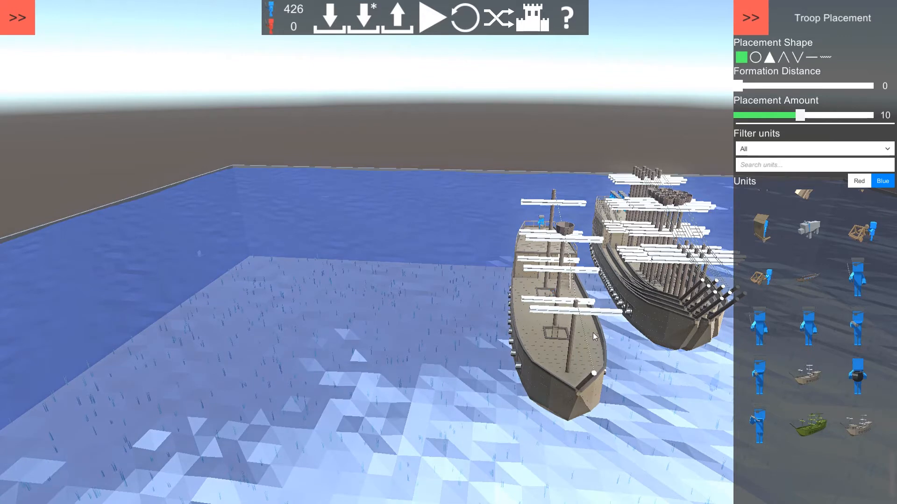
mouse_move(576, 319)
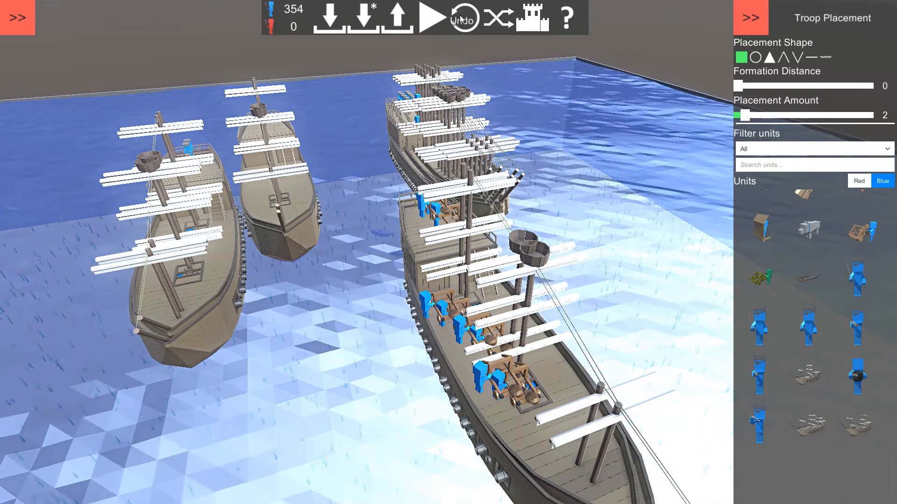
- Undo the blue fleet placement, restoring the earlier red-crewed ship and blue soldiers
left_click(461, 19)
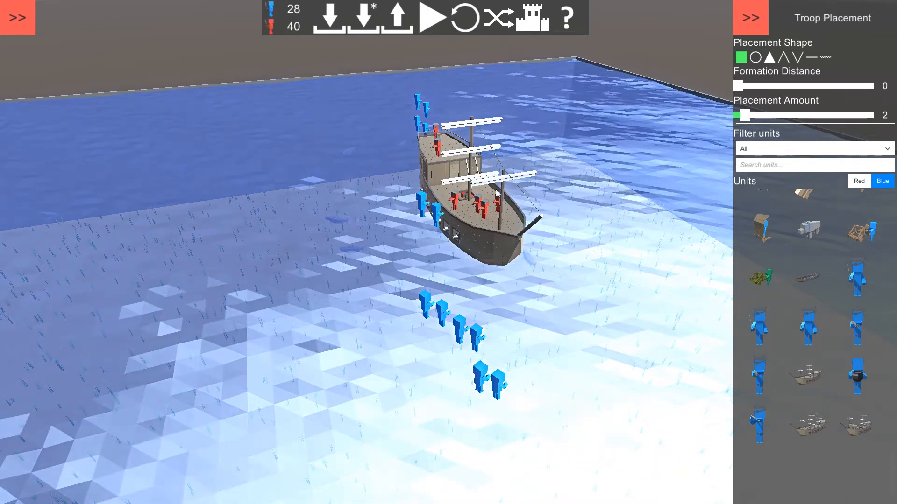
mouse_move(807, 194)
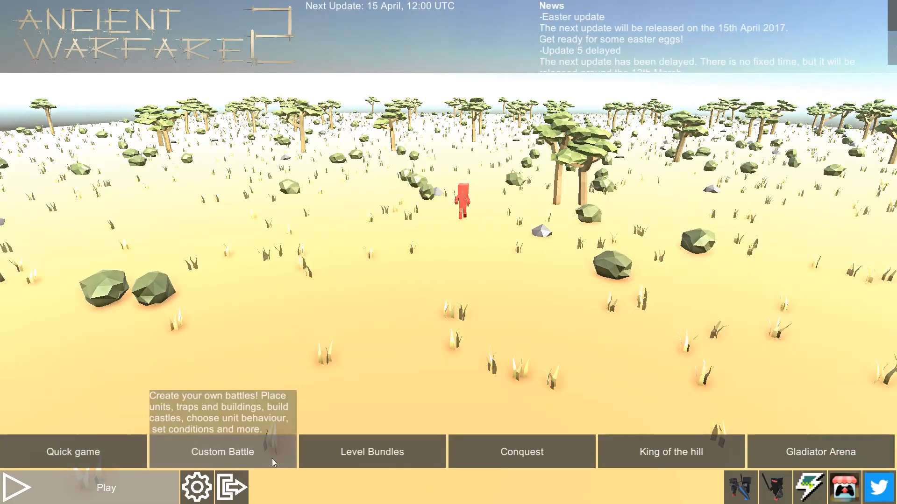
- Start a custom battle with Ocean terrain and open the troop placement roster
left_click(221, 451)
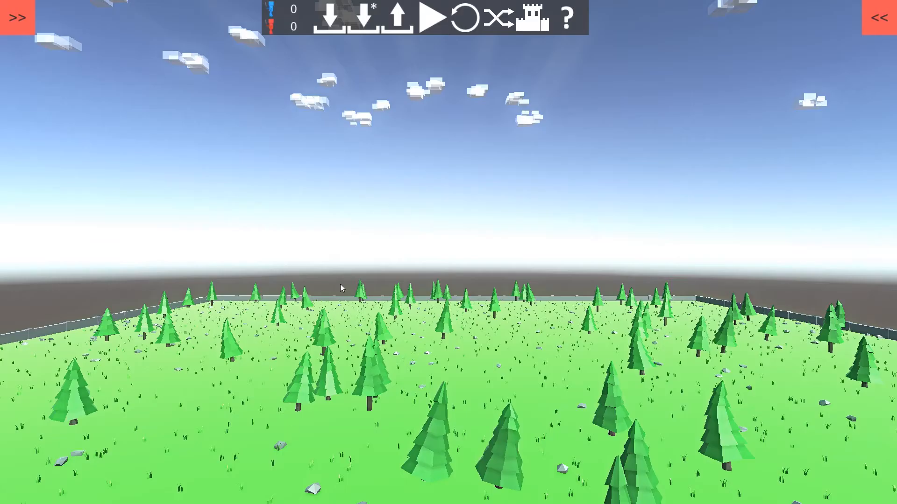
mouse_move(242, 35)
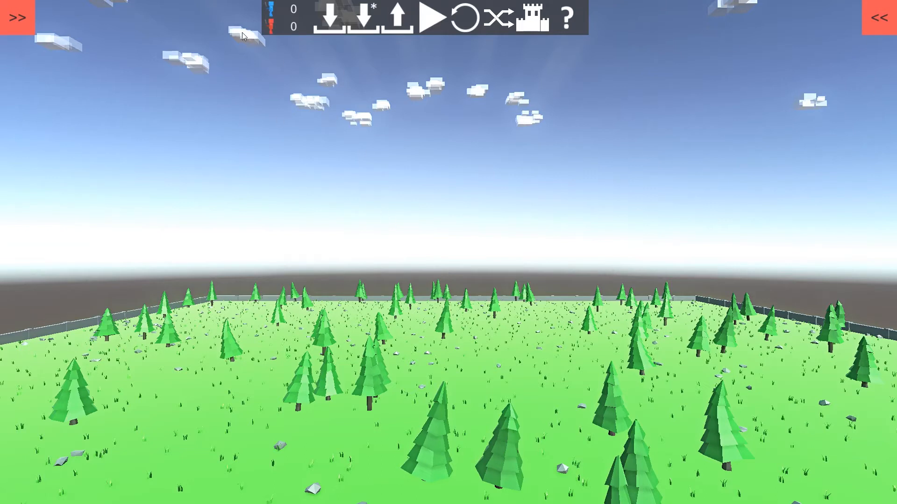
left_click(17, 17)
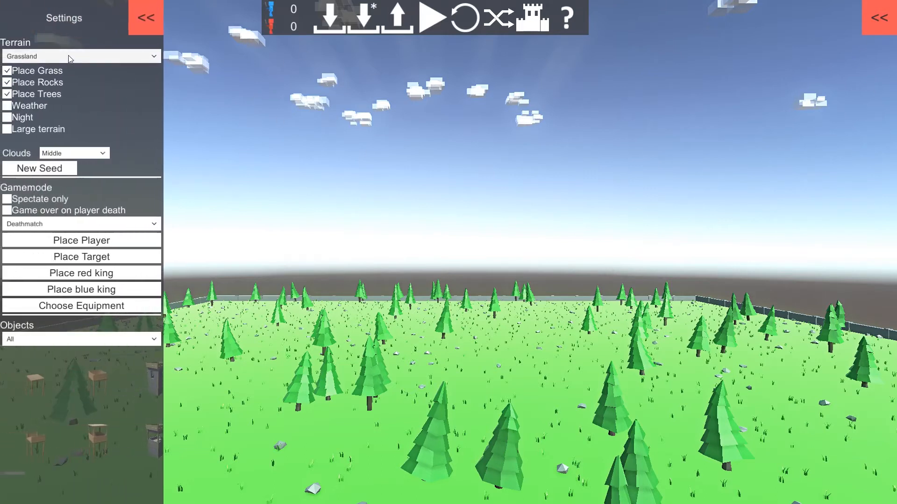
left_click(80, 55)
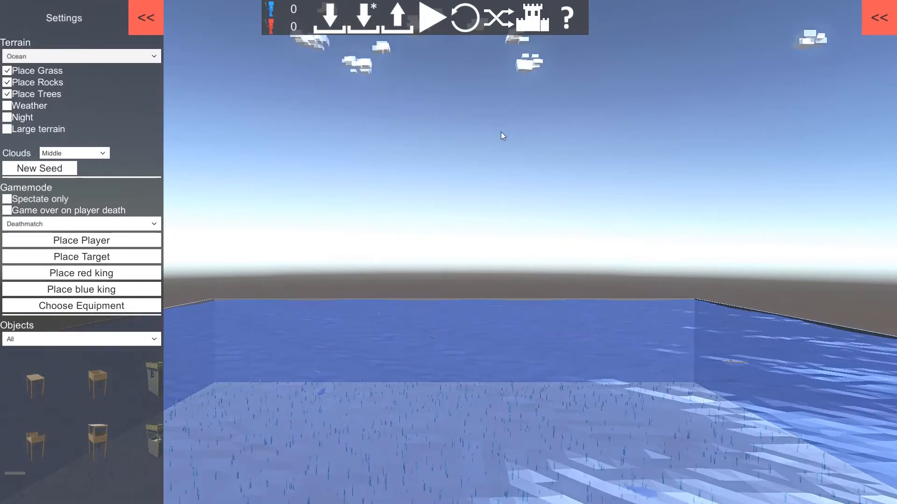
left_click(146, 18)
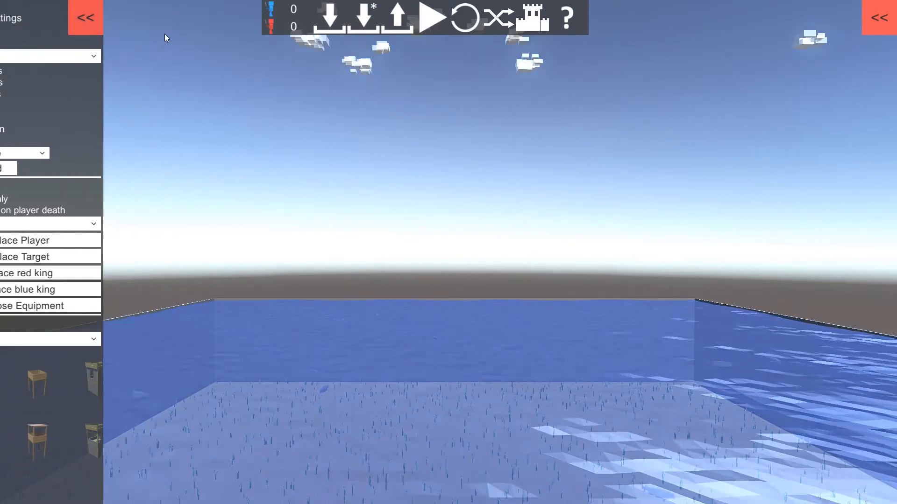
left_click(880, 18)
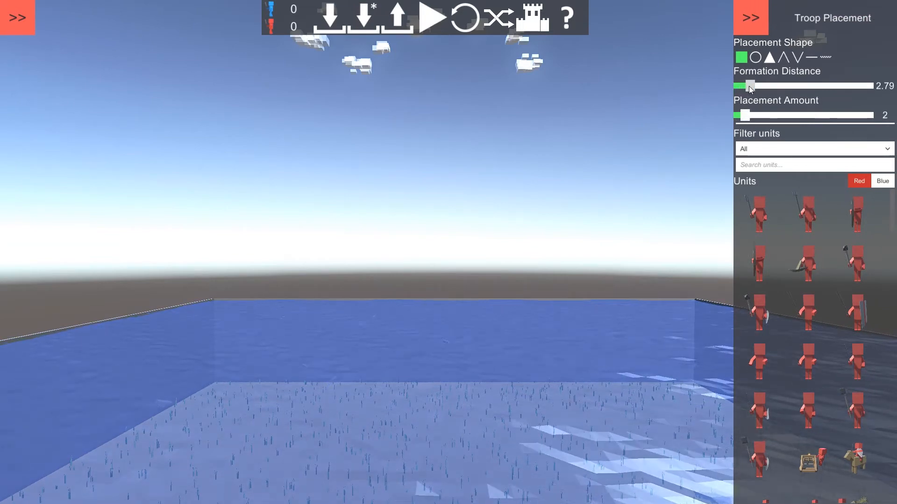
- Switch to V formation and place rows of red 20-gun warships, reaching 462 red
left_click(741, 57)
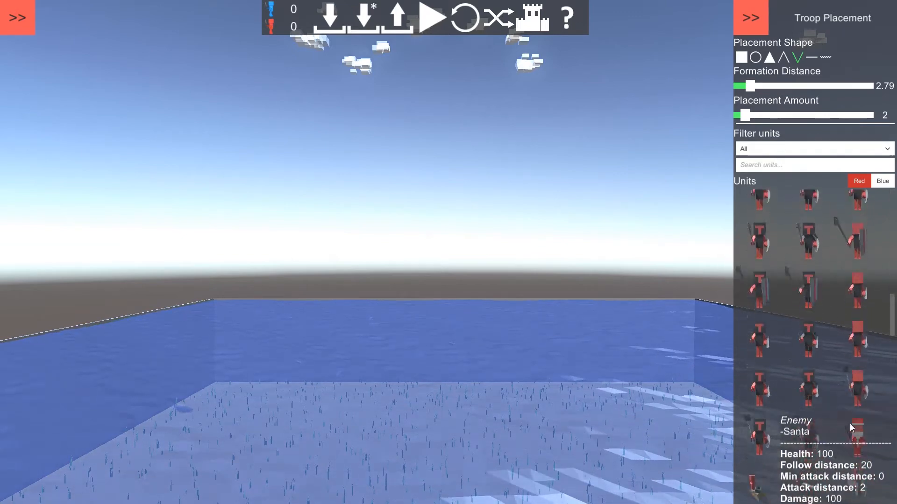
scroll("down", 3)
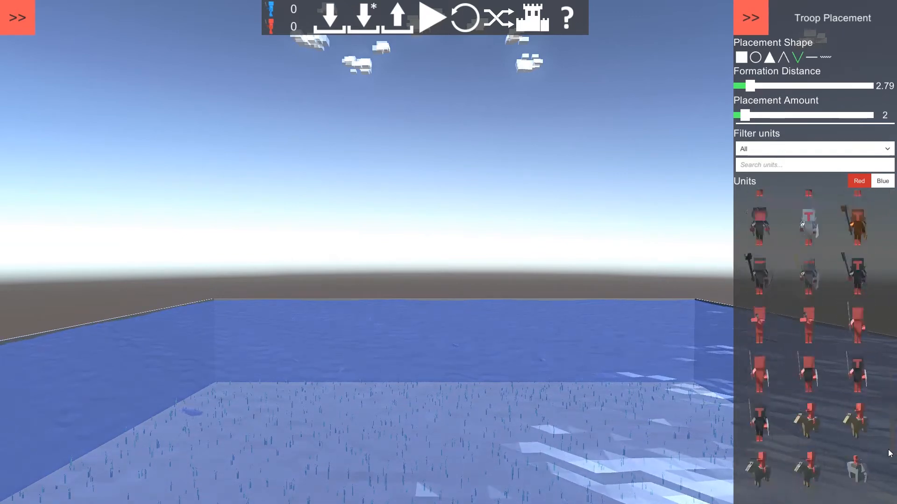
scroll("down", 3)
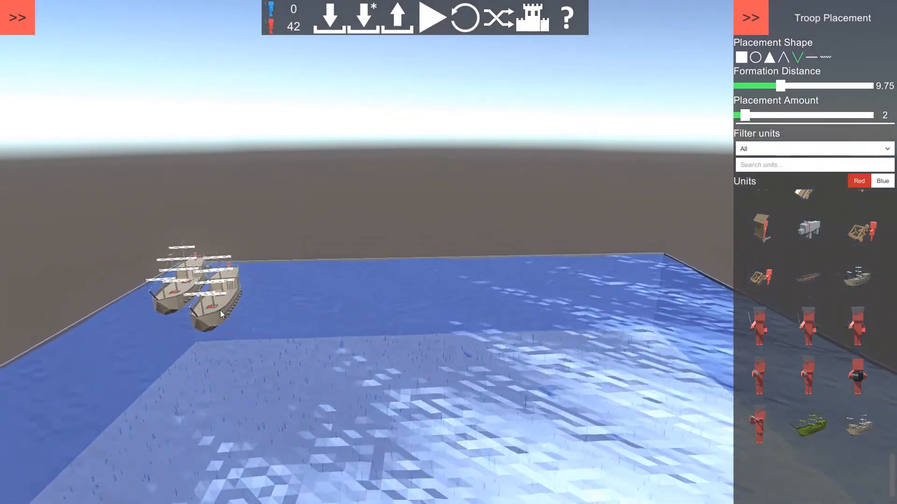
left_click(326, 308)
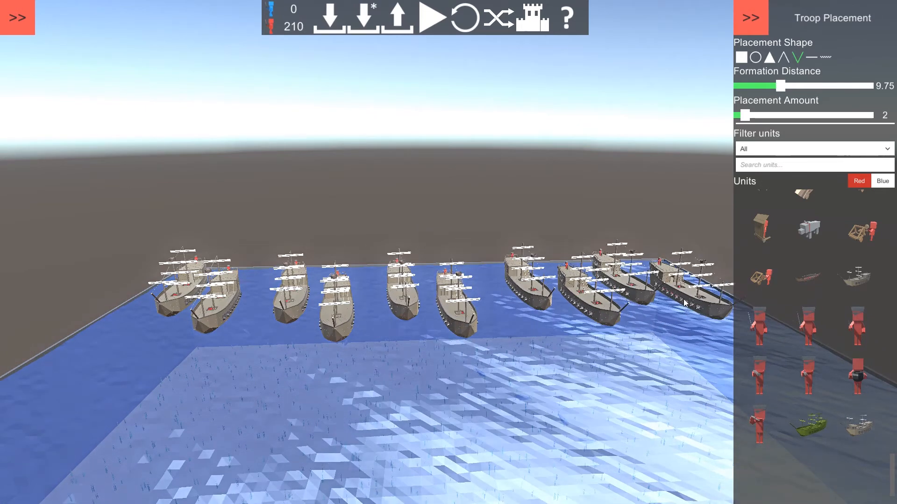
left_click(313, 430)
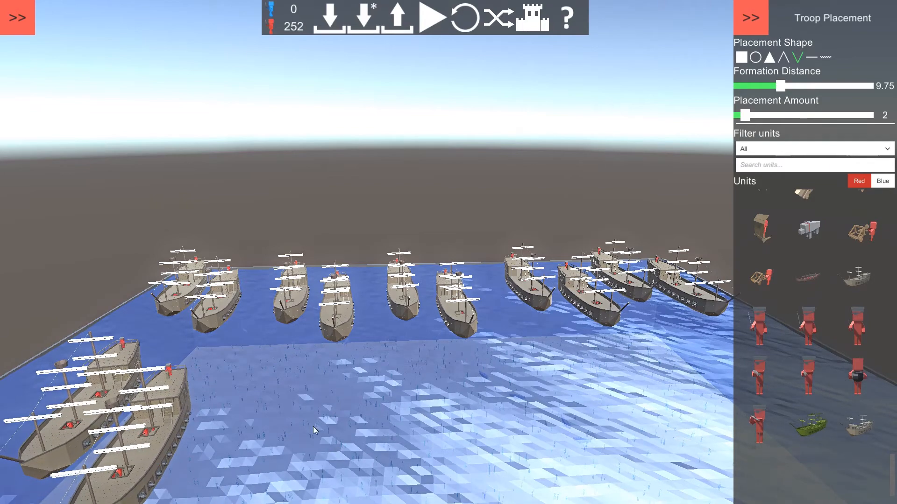
left_click(321, 430)
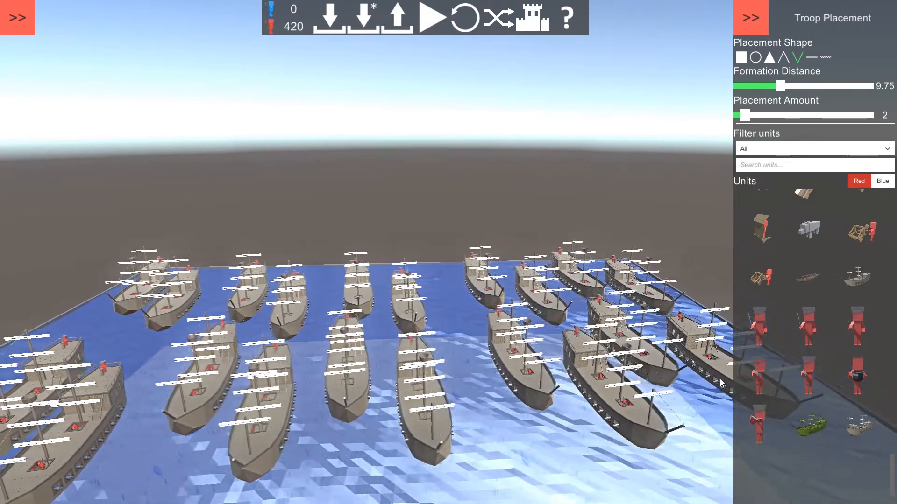
left_click(882, 181)
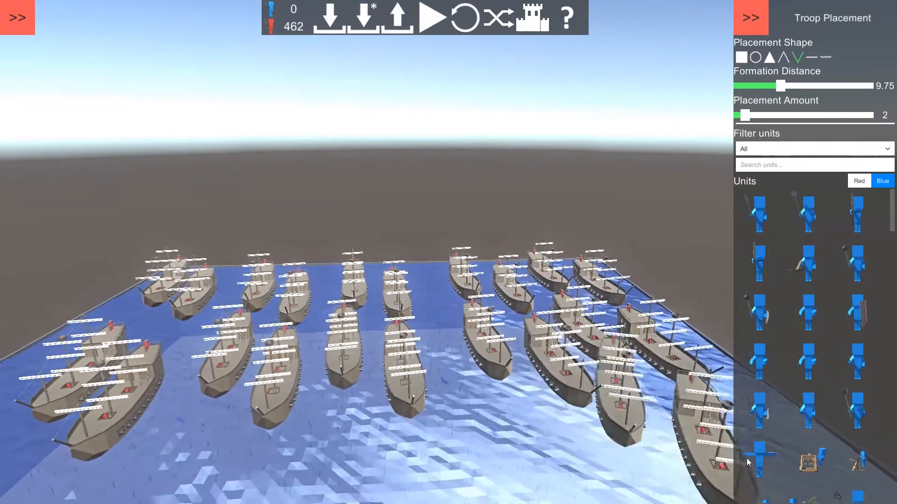
- Scroll to the blue warship units and fill the near ocean half with blue ships (462 vs 420)
scroll("down", 3)
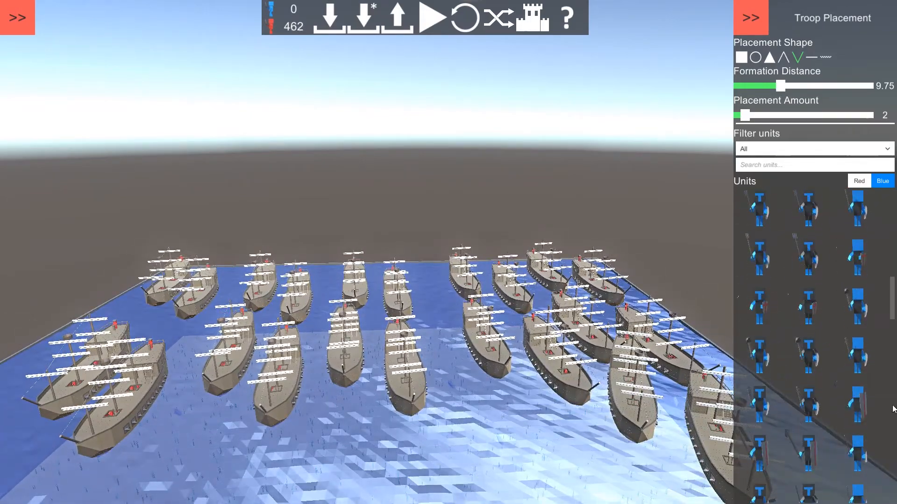
scroll("down", 3)
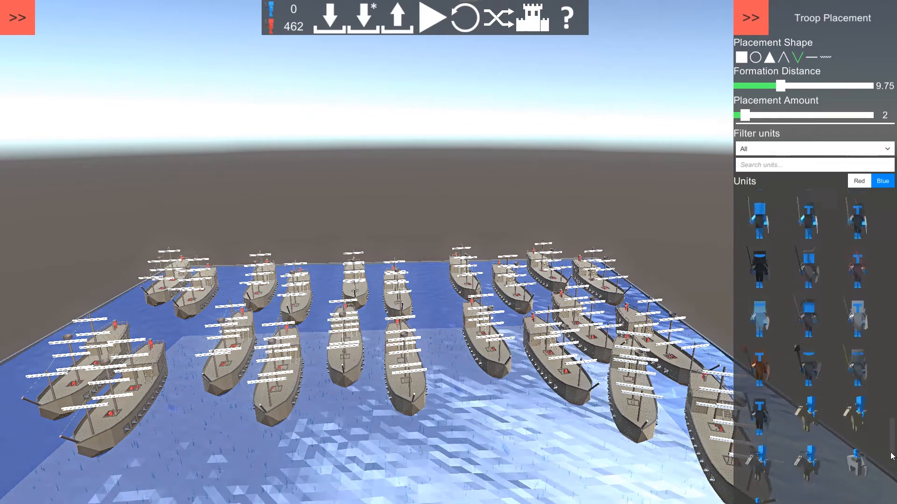
scroll("down", 3)
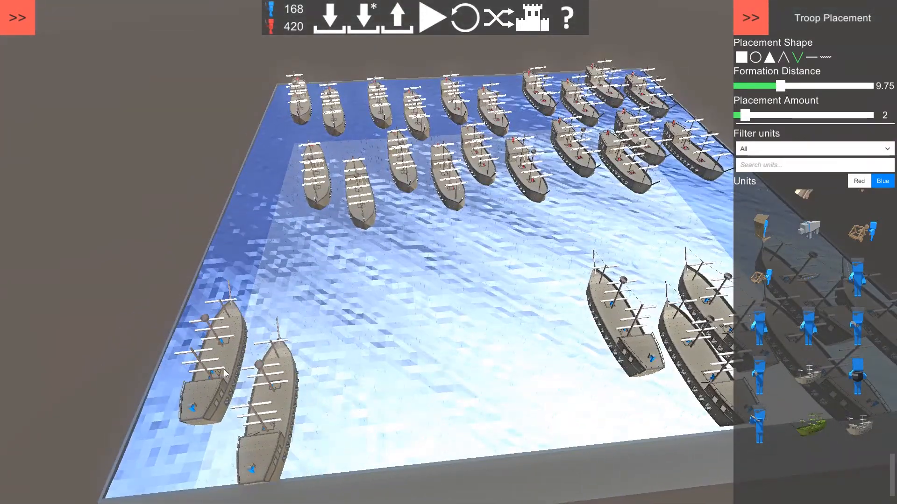
left_click(377, 326)
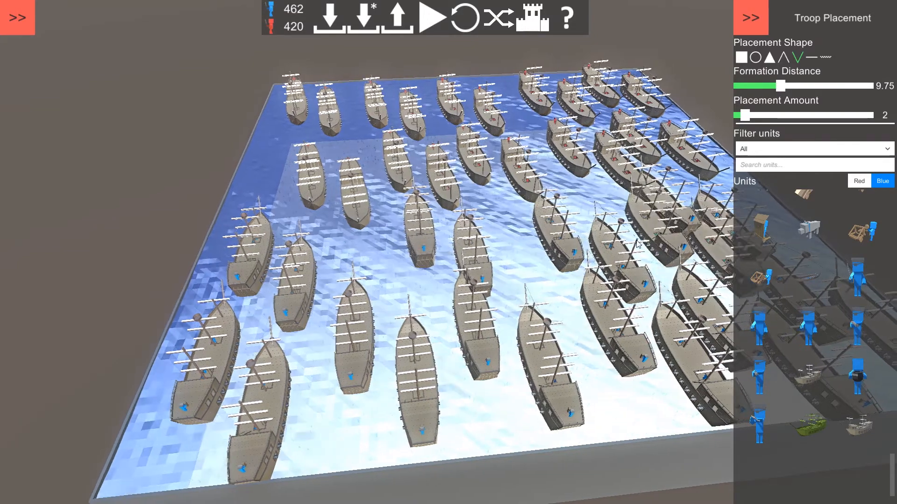
left_click(430, 18)
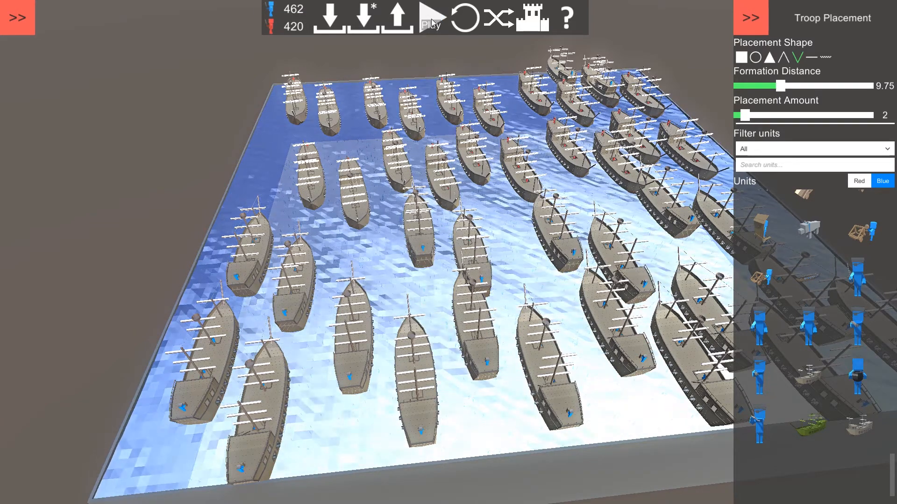
- Start the five-versus-five 20-gun ship battle between the blue and red fleets
left_click(433, 17)
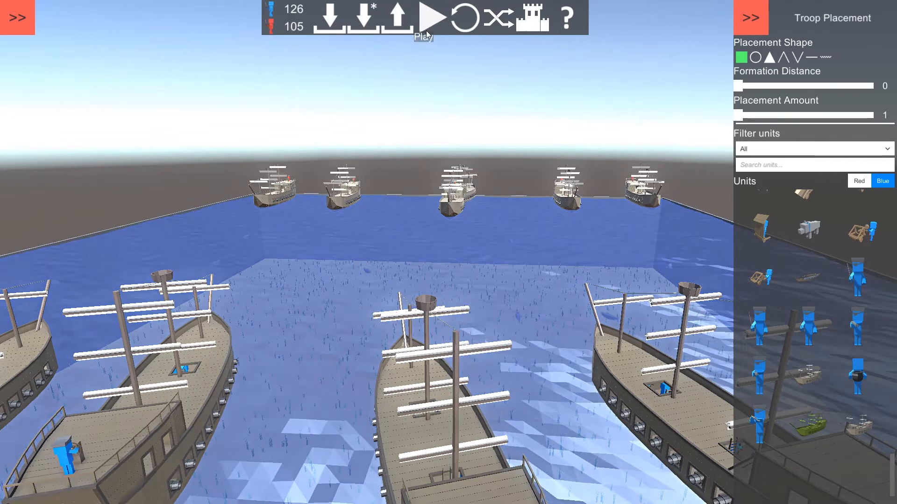
left_click(431, 17)
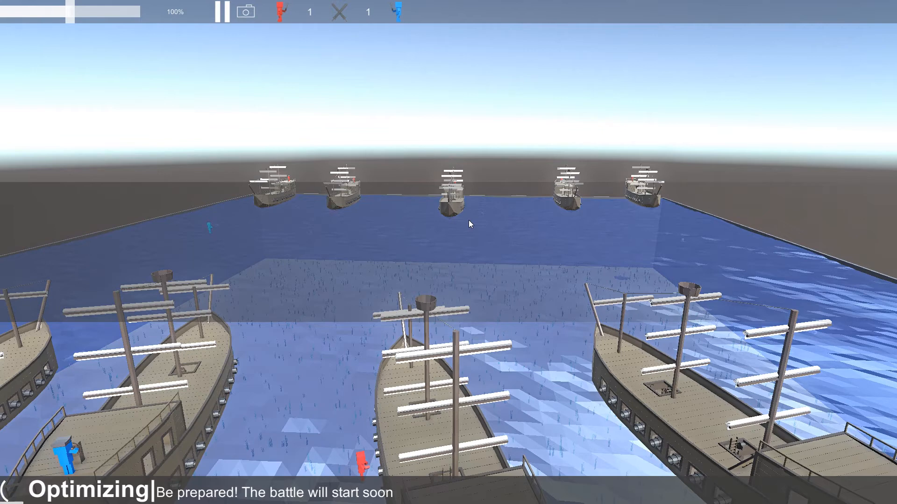
mouse_move(286, 239)
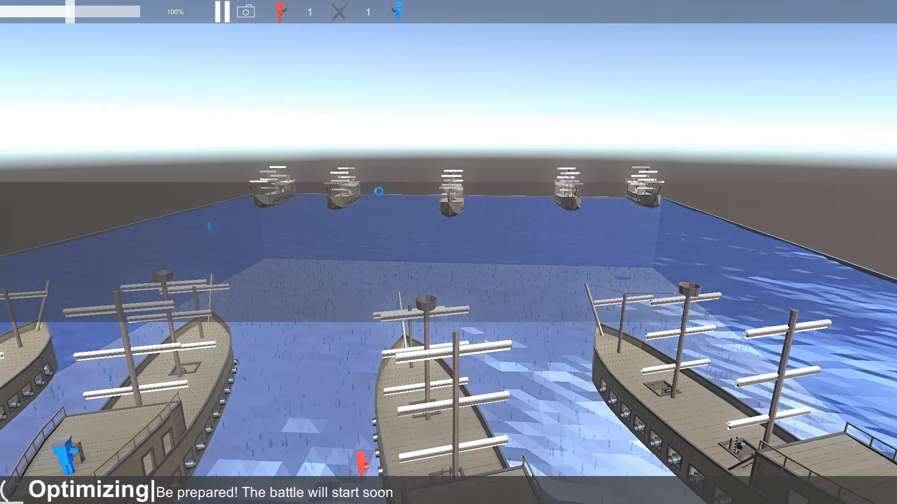
mouse_move(510, 199)
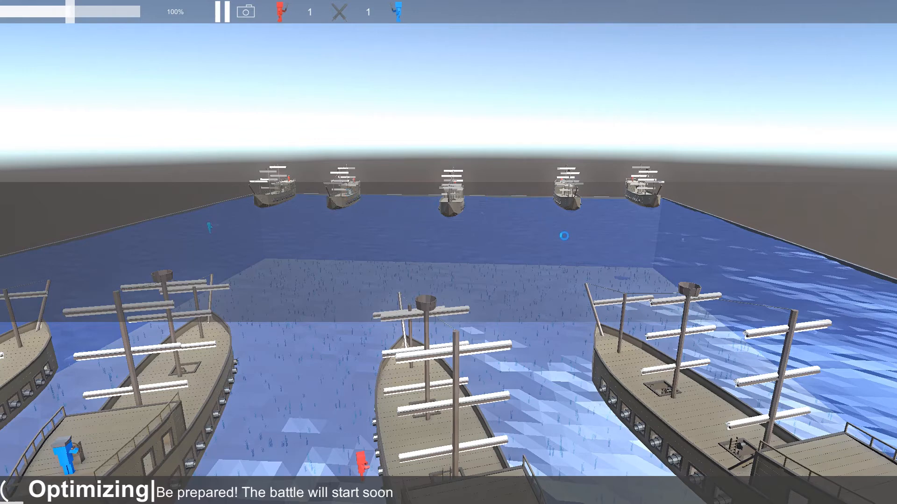
left_click(224, 11)
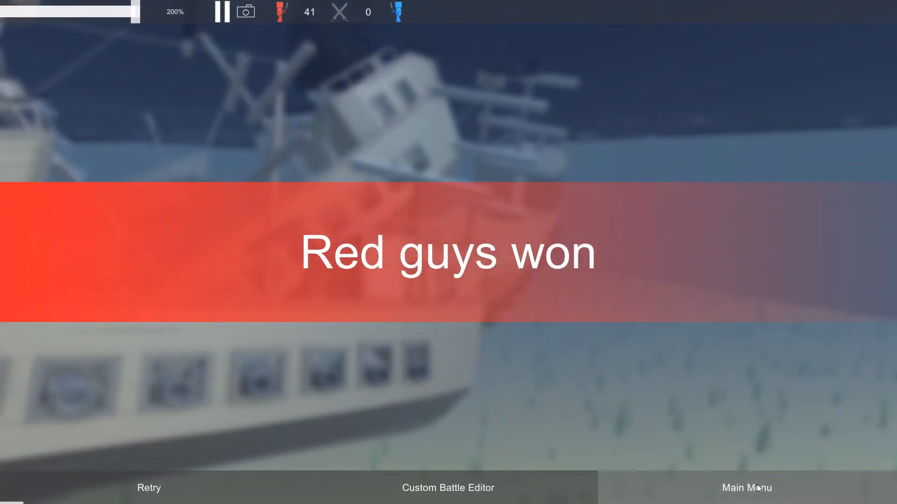
- After the red victory screen, leave the finished battle for the main menu
left_click(746, 488)
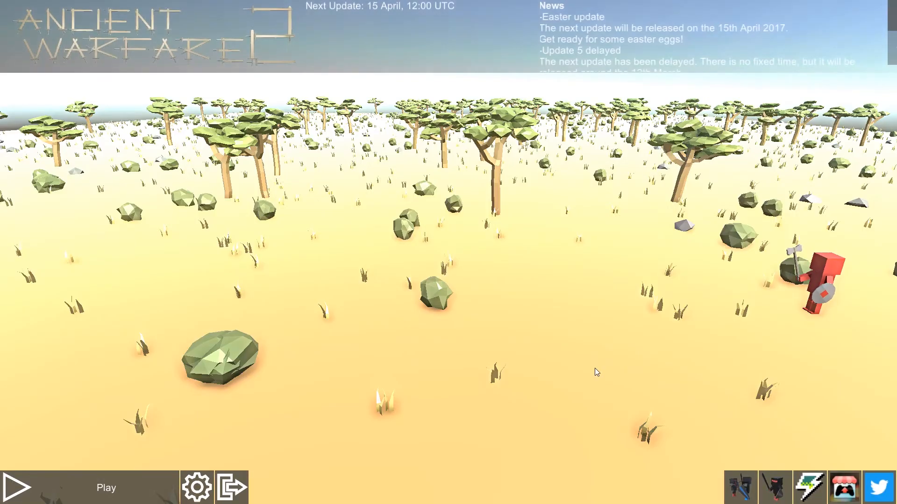
left_click(600, 367)
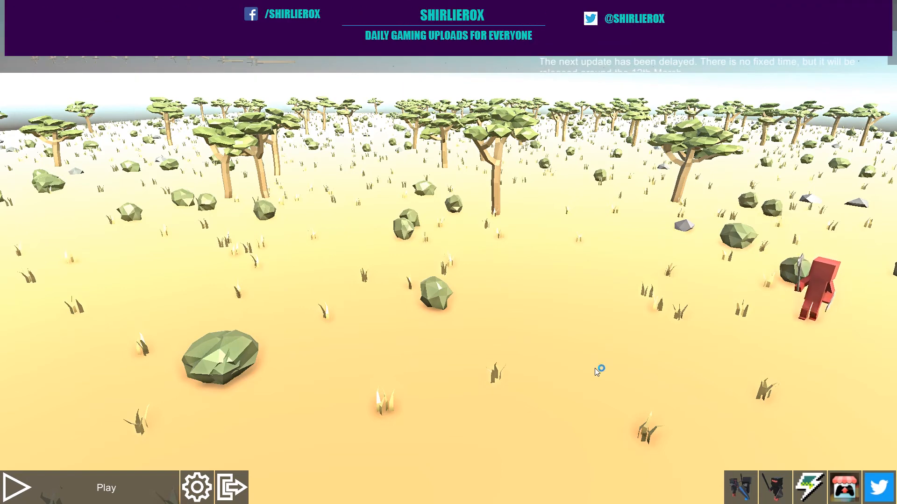